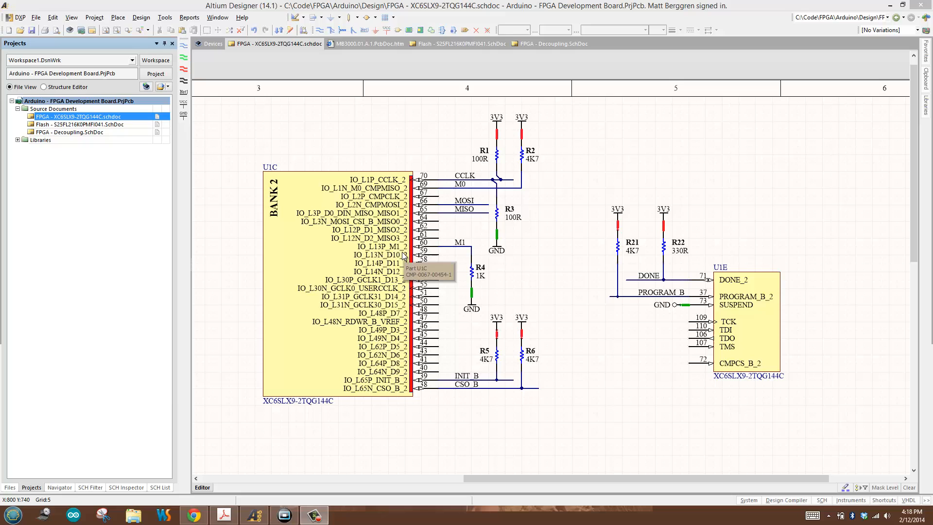
mouse_move(195, 510)
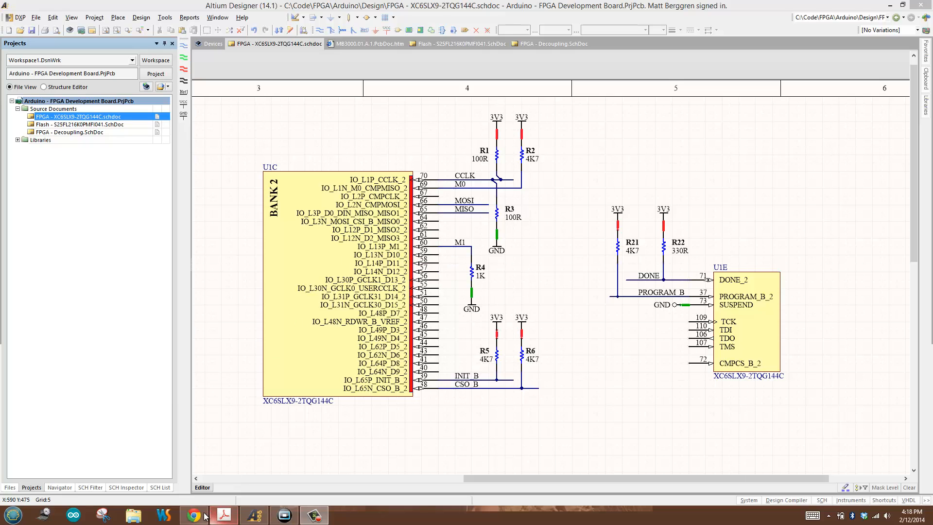
Open the Hackaday.io shield block diagram showing Spartan 6, SPI flash, SDRAM and IO headers
click(194, 514)
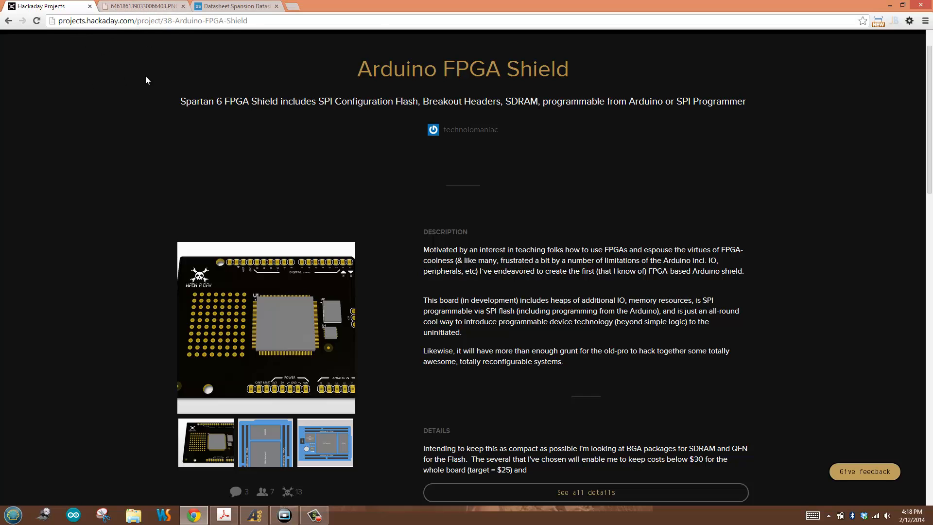
mouse_move(382, 88)
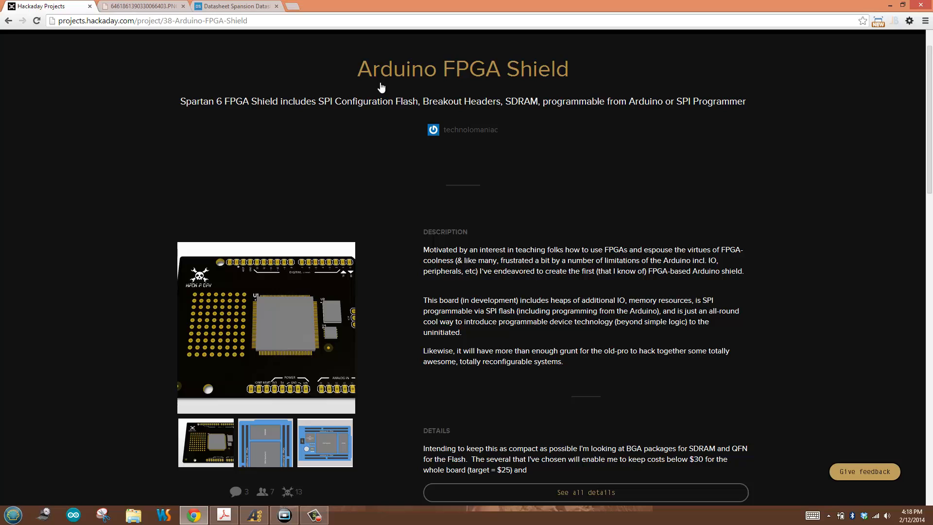
click(136, 7)
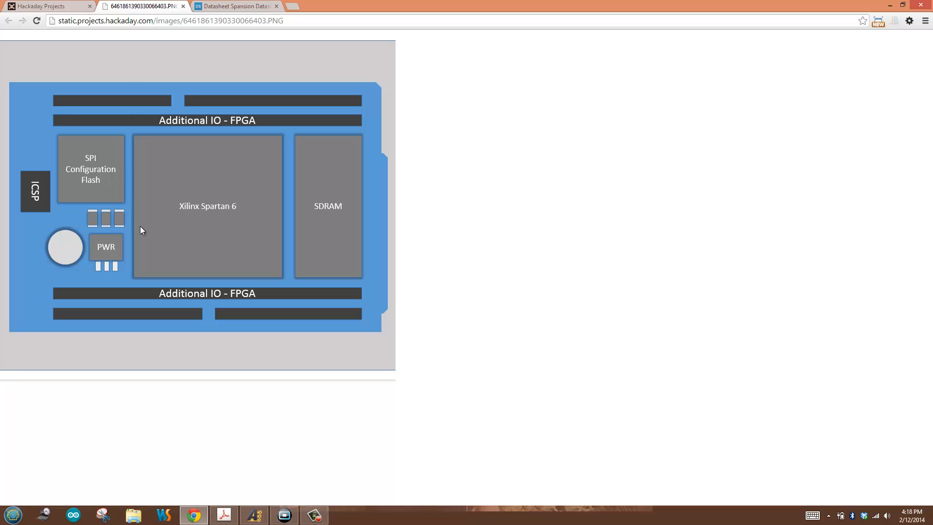
mouse_move(262, 188)
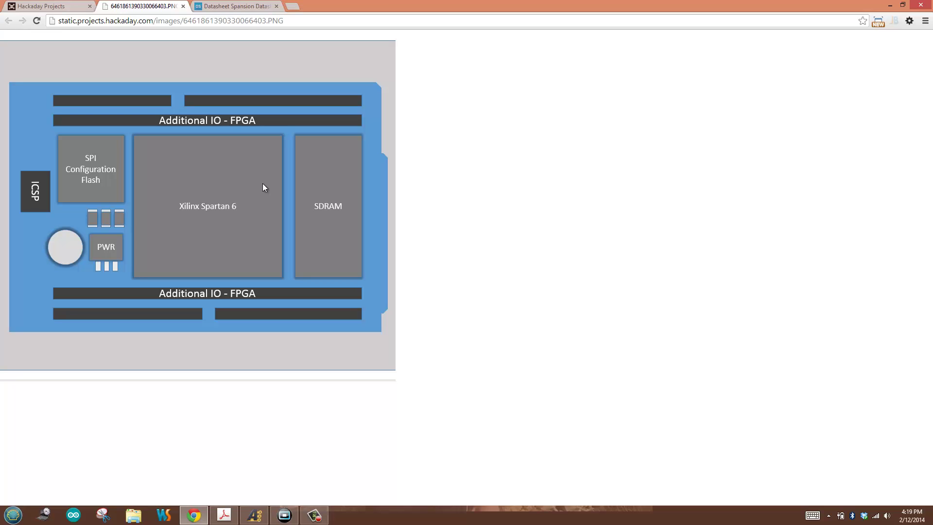
mouse_move(141, 237)
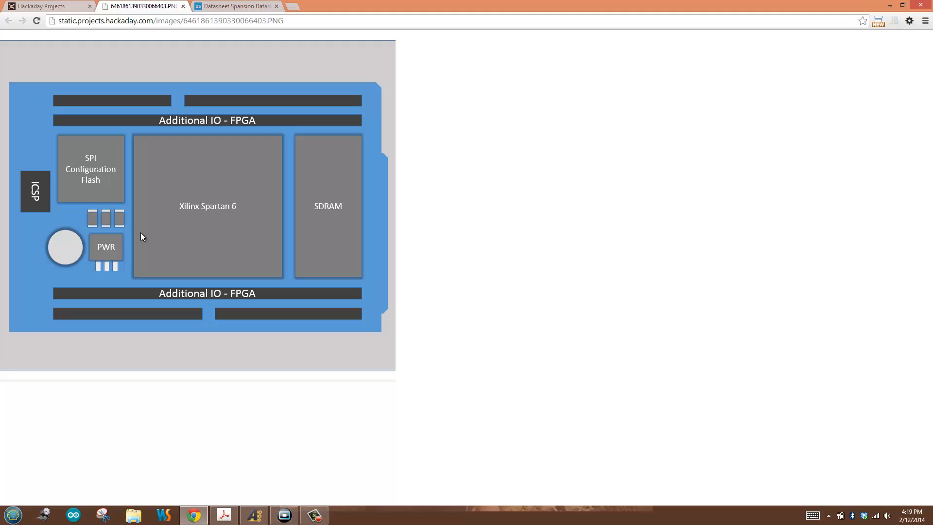
mouse_move(62, 150)
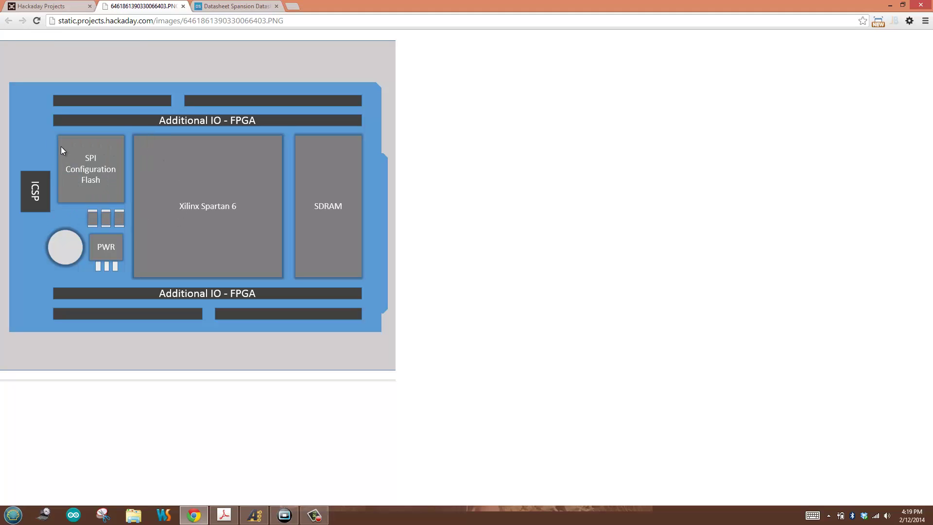
mouse_move(123, 187)
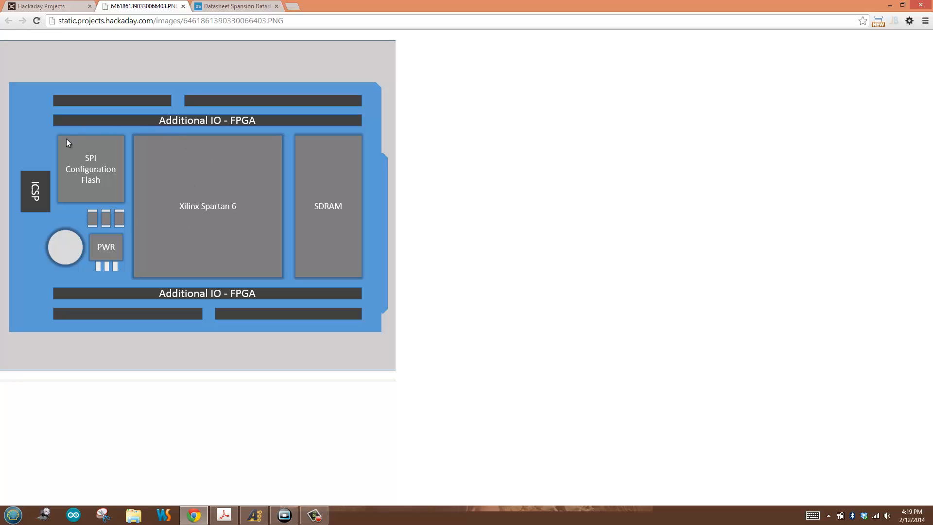
mouse_move(107, 191)
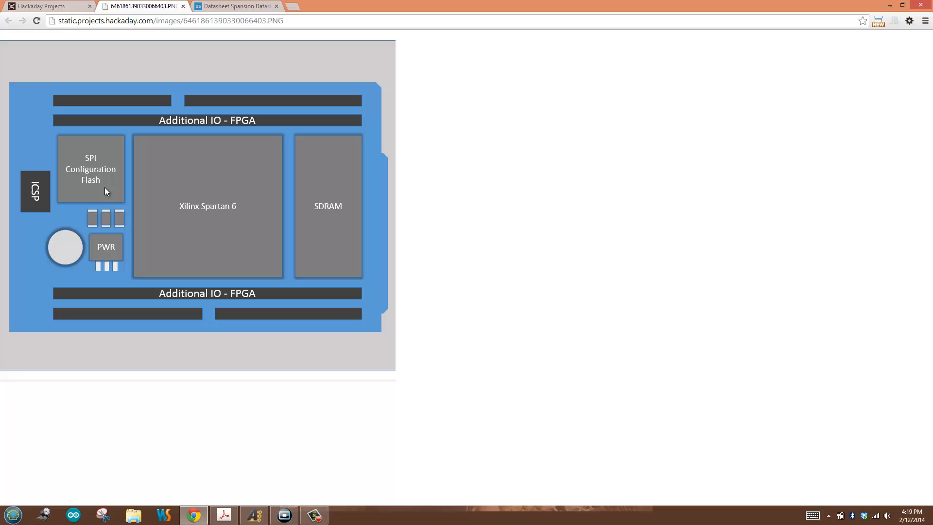
mouse_move(151, 180)
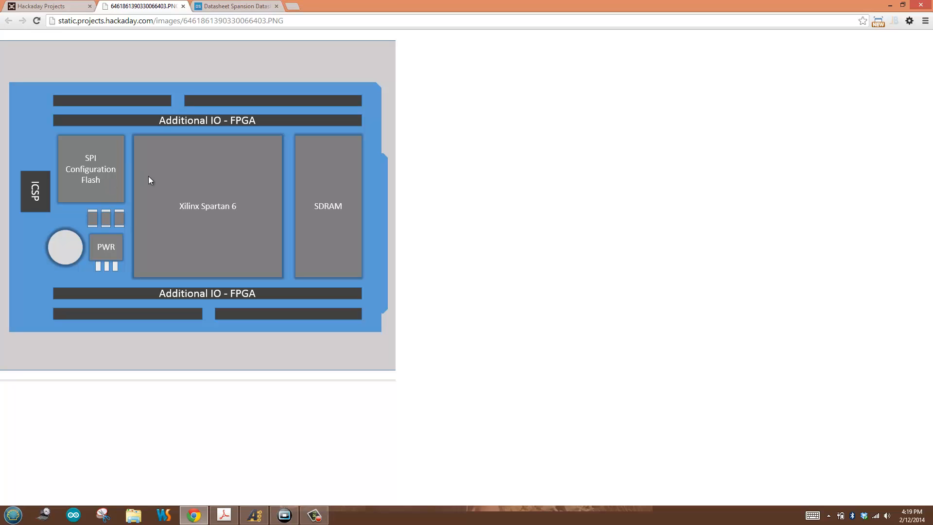
mouse_move(205, 233)
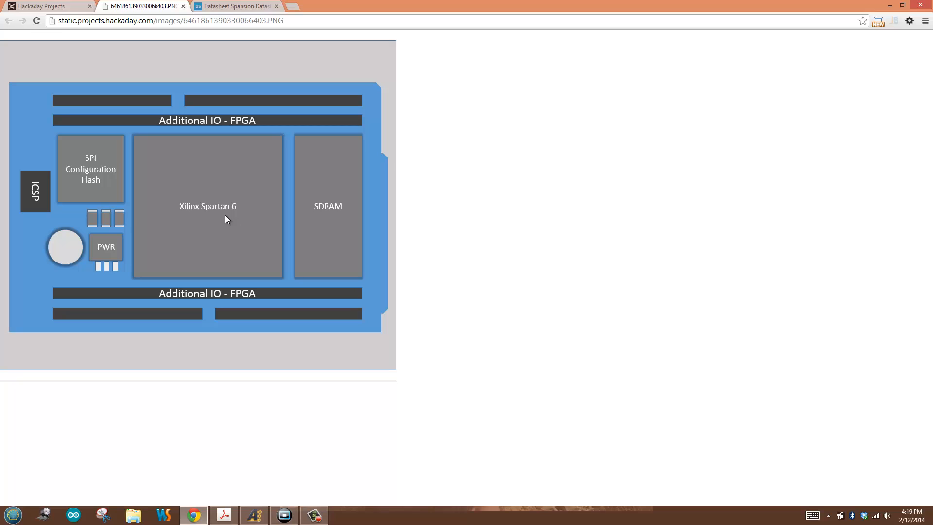
mouse_move(239, 210)
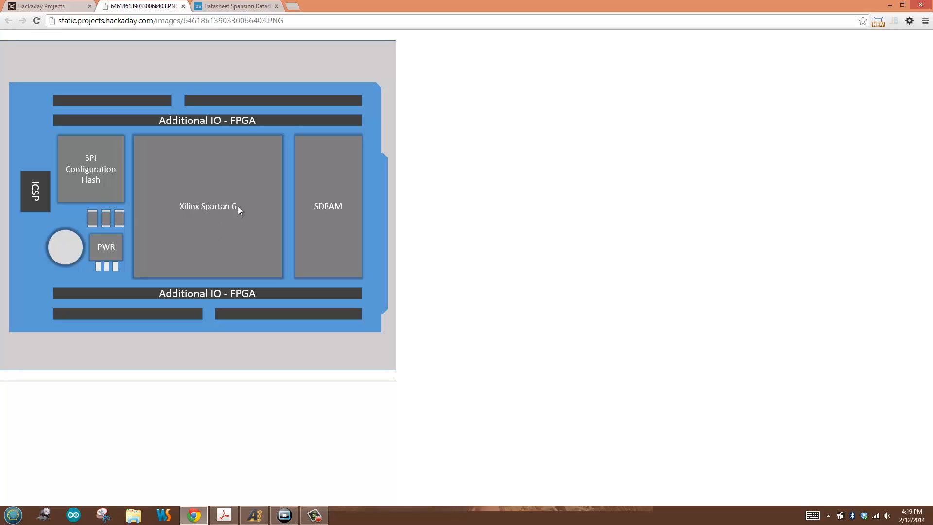
mouse_move(244, 214)
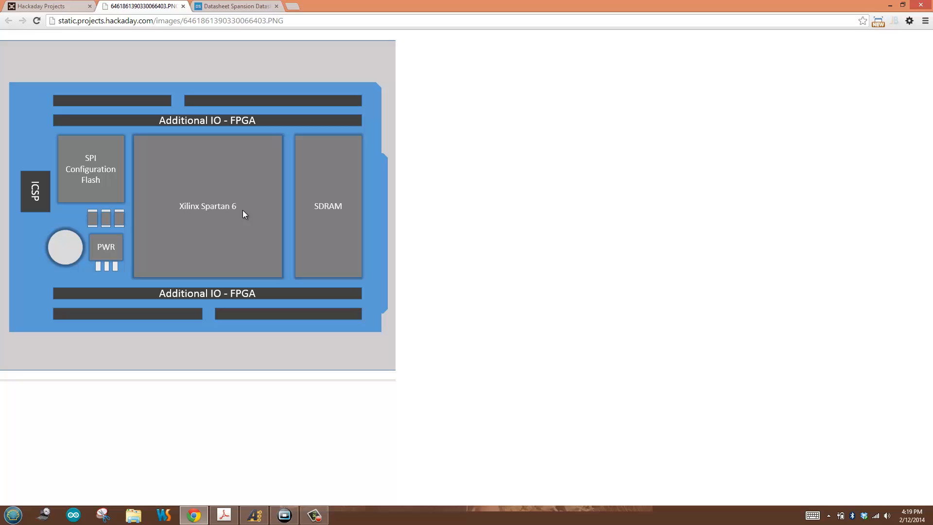
mouse_move(88, 156)
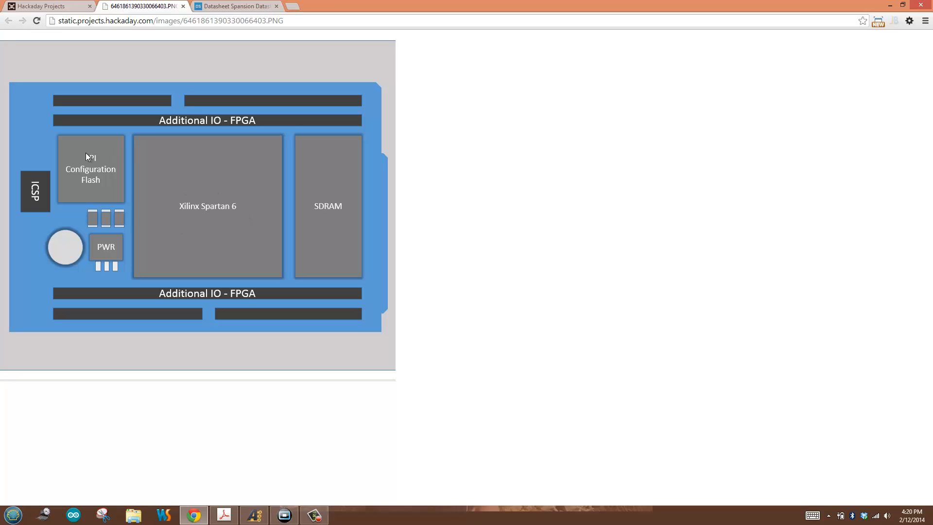
mouse_move(114, 159)
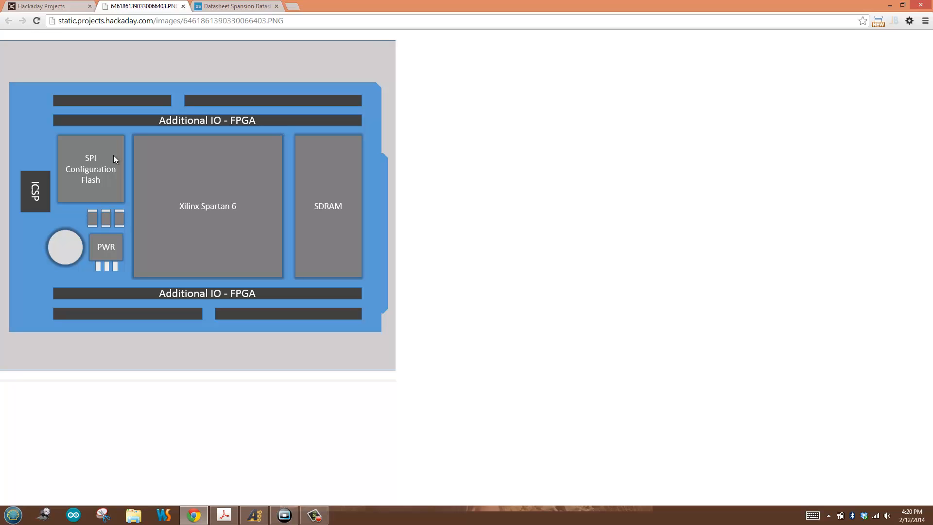
mouse_move(35, 218)
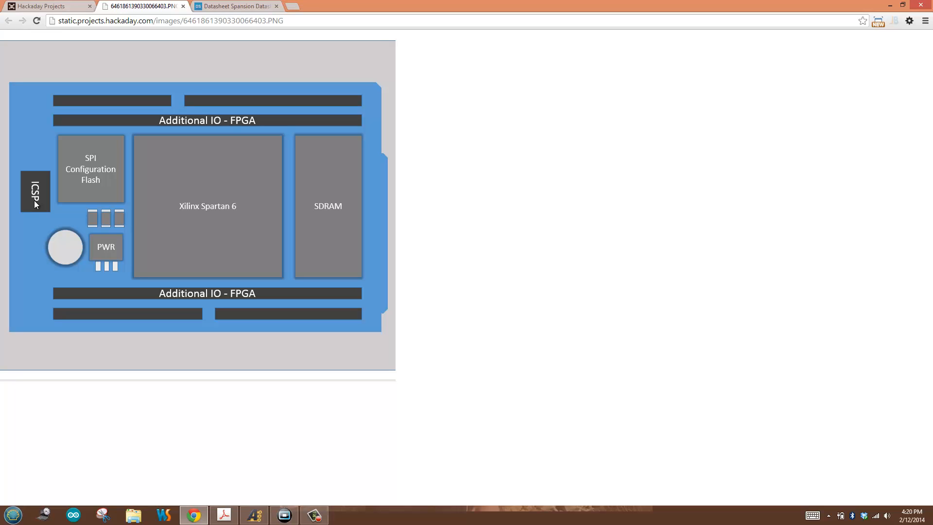
mouse_move(110, 156)
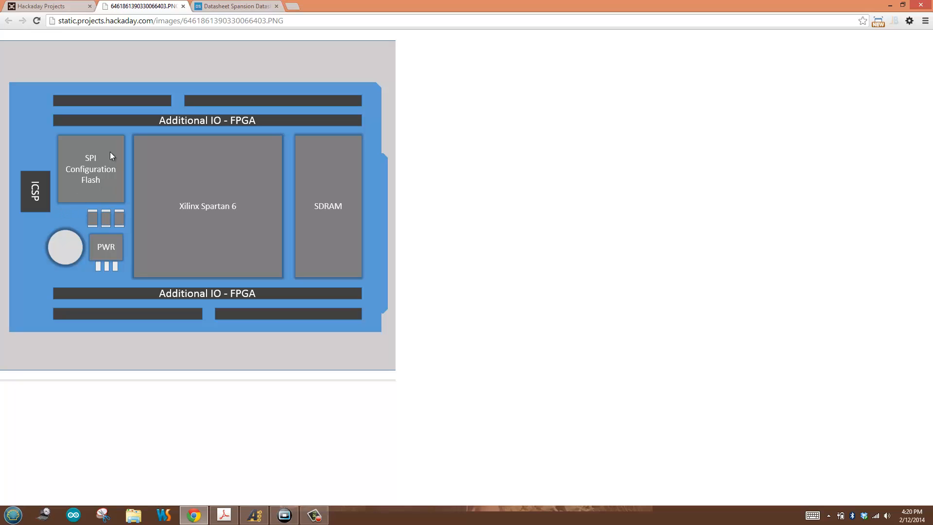
mouse_move(212, 234)
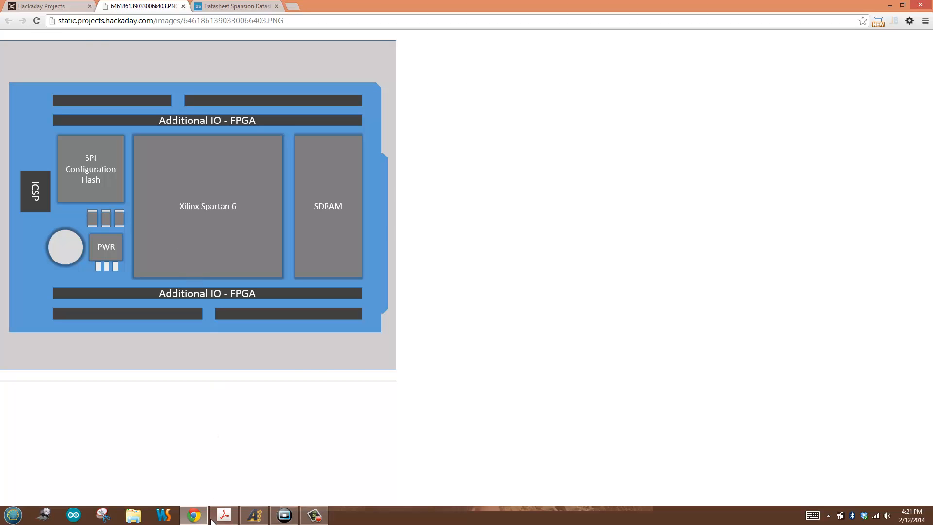
Show ug380.pdf at Configuration Interface Basics with the Spartan-6 configuration modes table
click(224, 515)
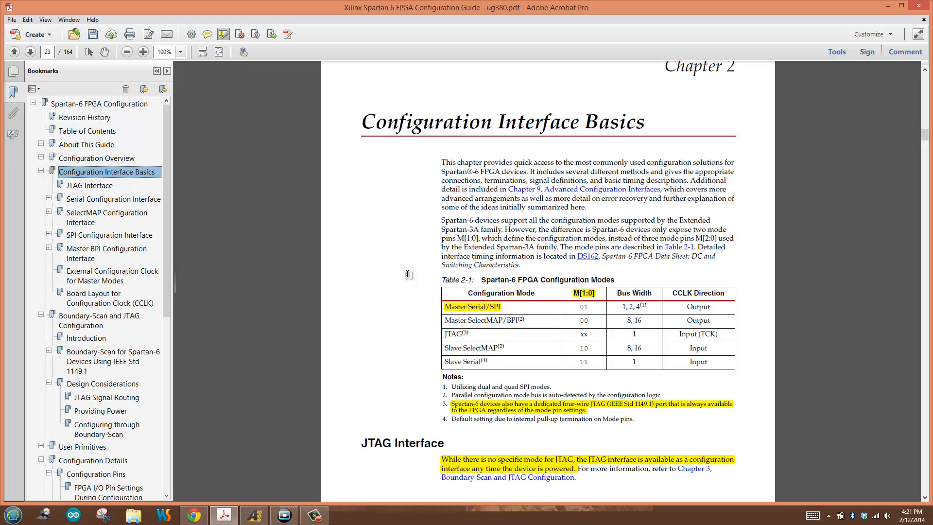
mouse_move(80, 58)
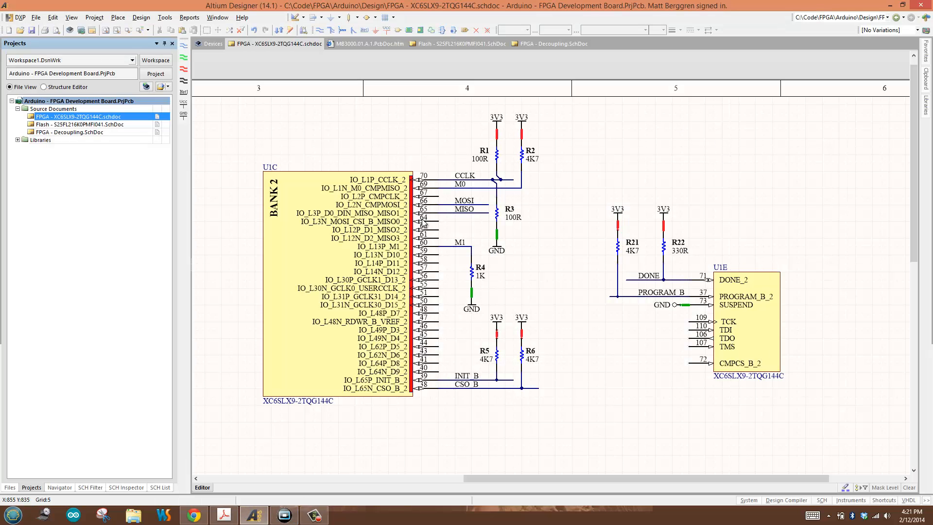
mouse_move(612, 298)
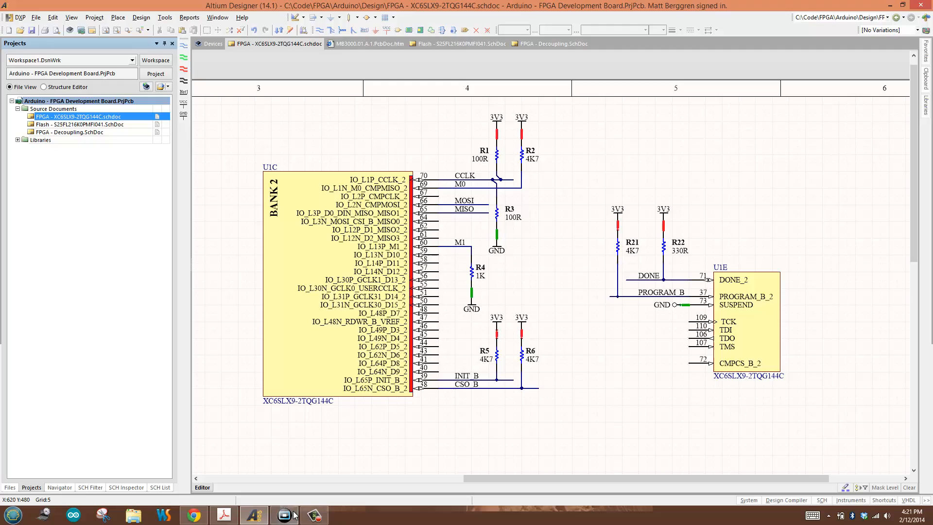
Draw the left, top and right edges of a table on the Papershow page
click(284, 516)
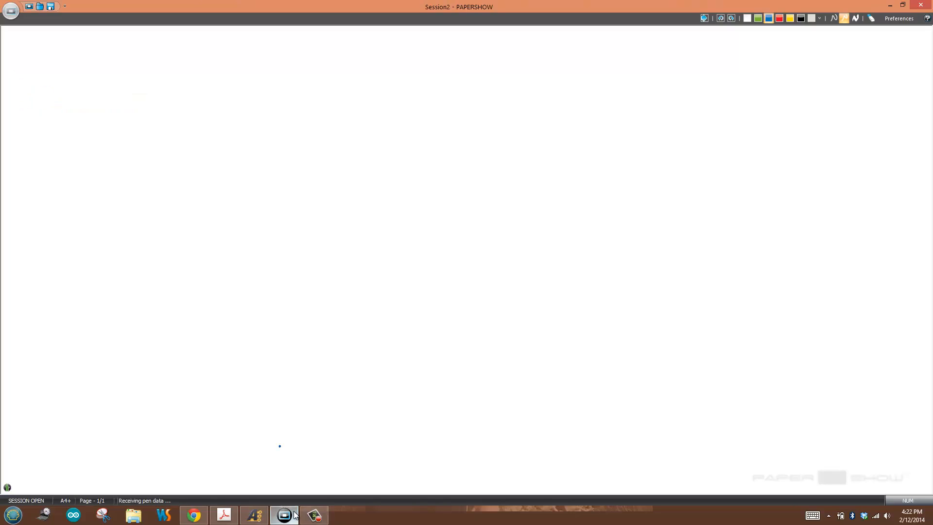
drag(274, 244, 280, 443)
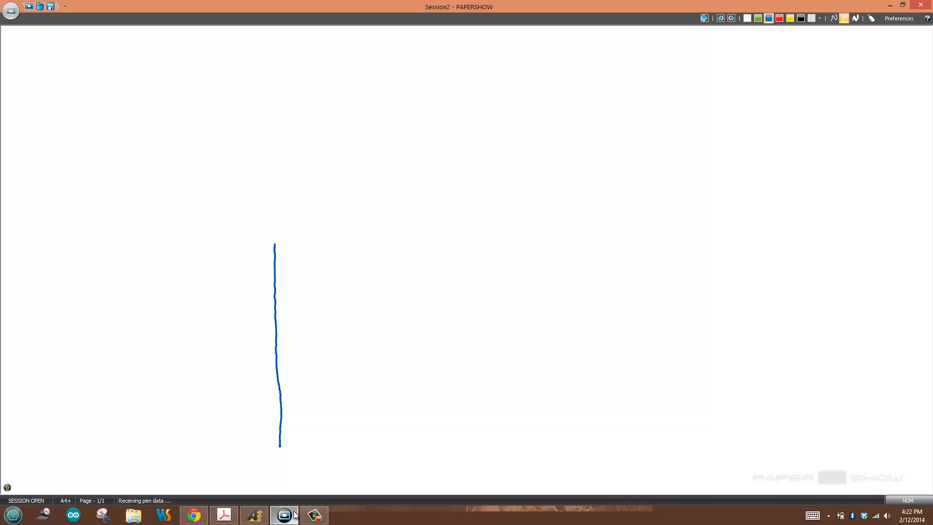
drag(275, 238, 701, 236)
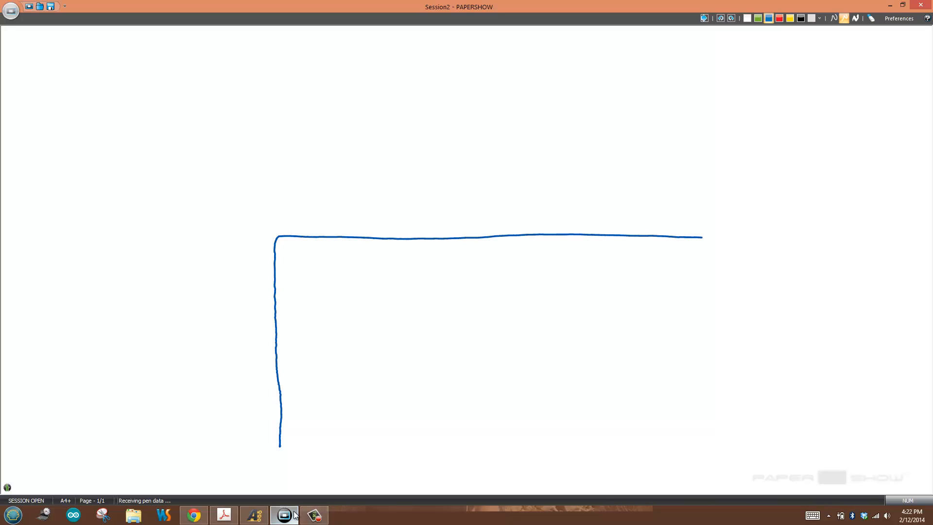
drag(701, 237, 725, 442)
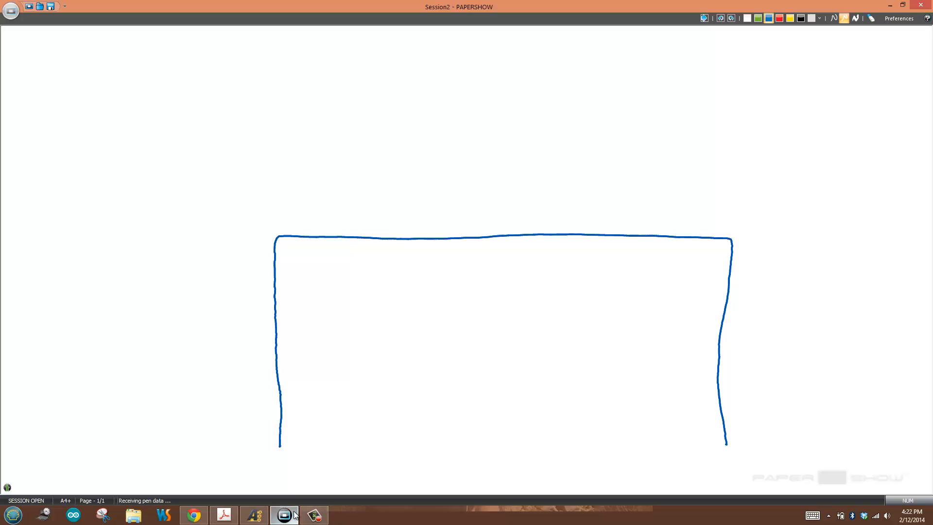
Add a header row with MASTER and SLAVE columns and sketch a box above the table
drag(276, 263, 737, 266)
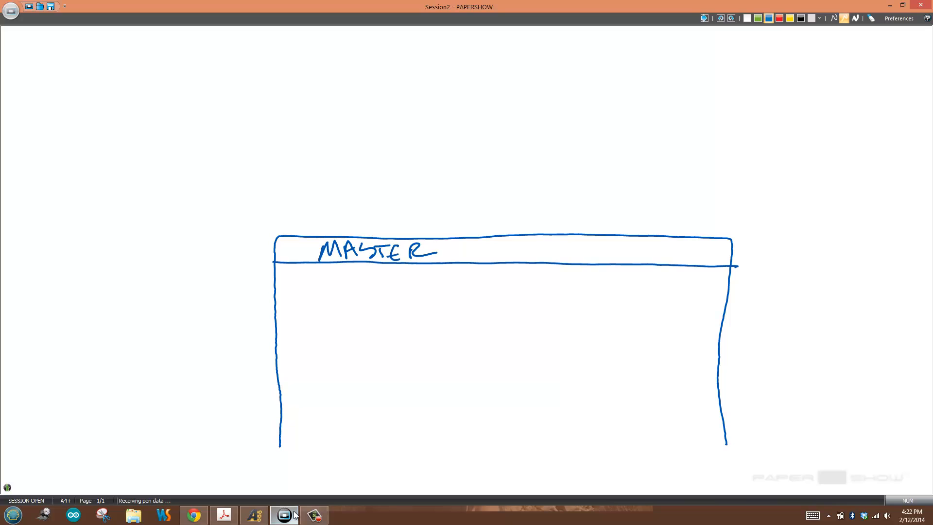
drag(547, 253, 604, 253)
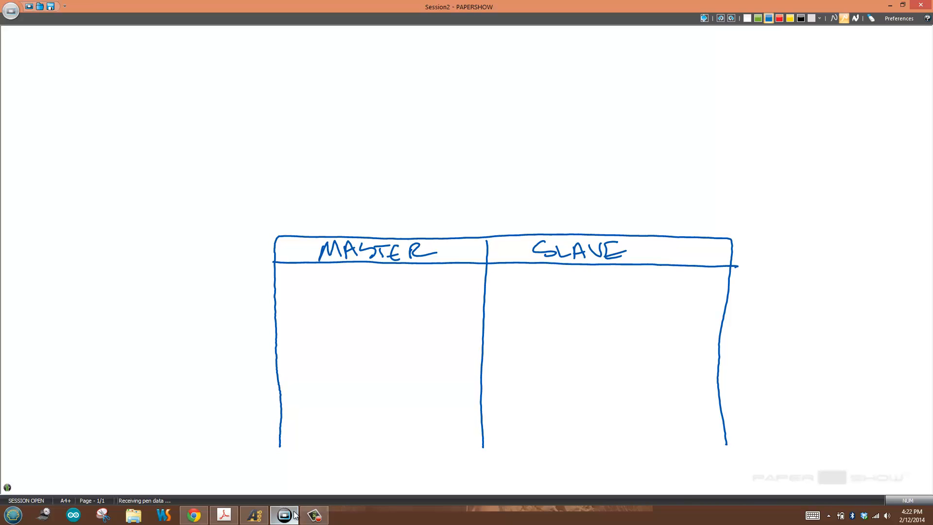
drag(413, 111, 584, 205)
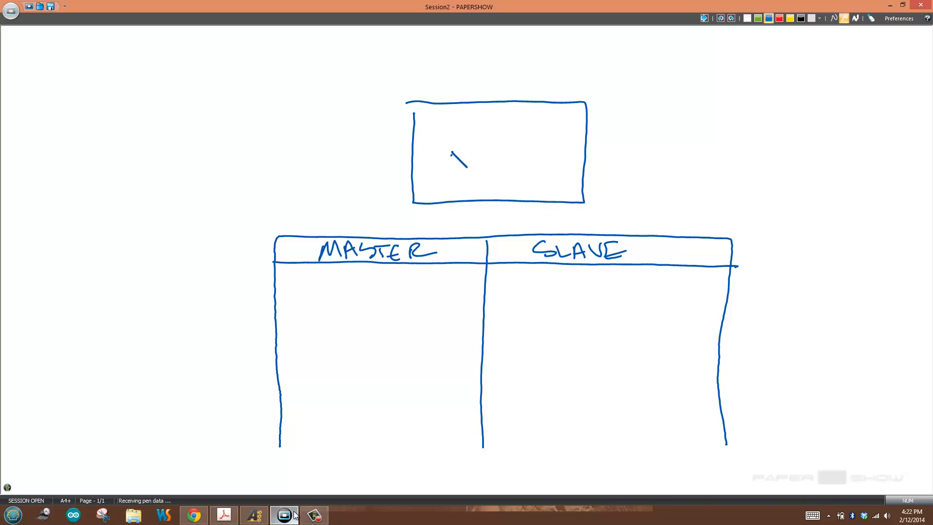
Label the box FPGA with a CCLK pin, arrowing CCLK to MASTER and SLAVE into CCLK
drag(452, 149, 536, 149)
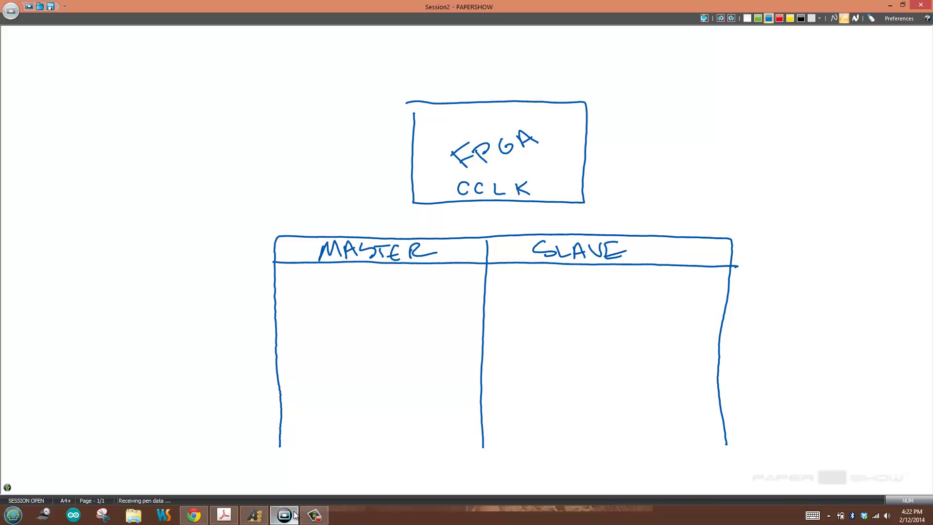
drag(417, 189, 440, 189)
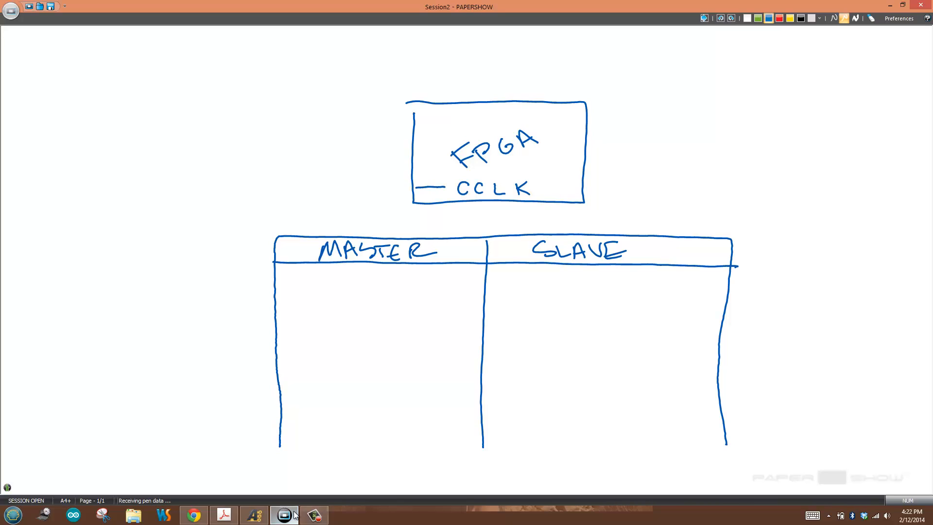
drag(423, 191, 368, 191)
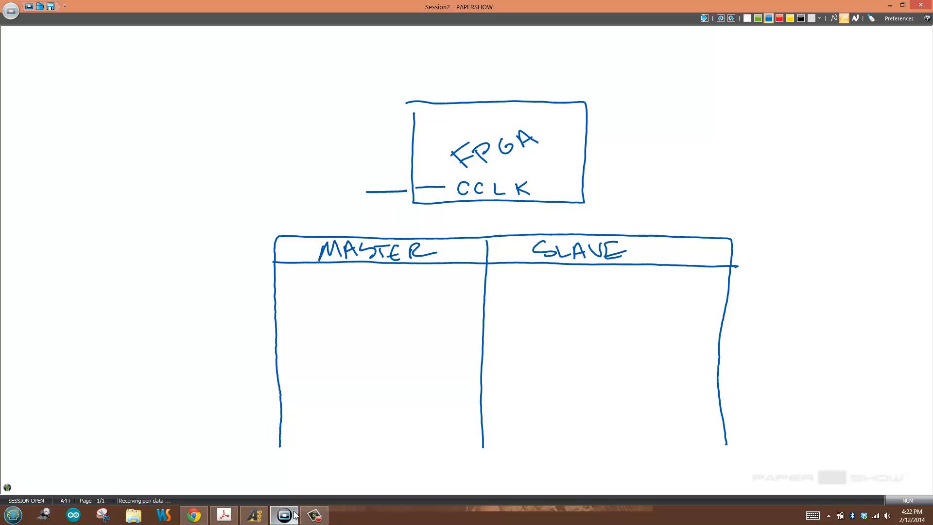
drag(366, 190, 362, 229)
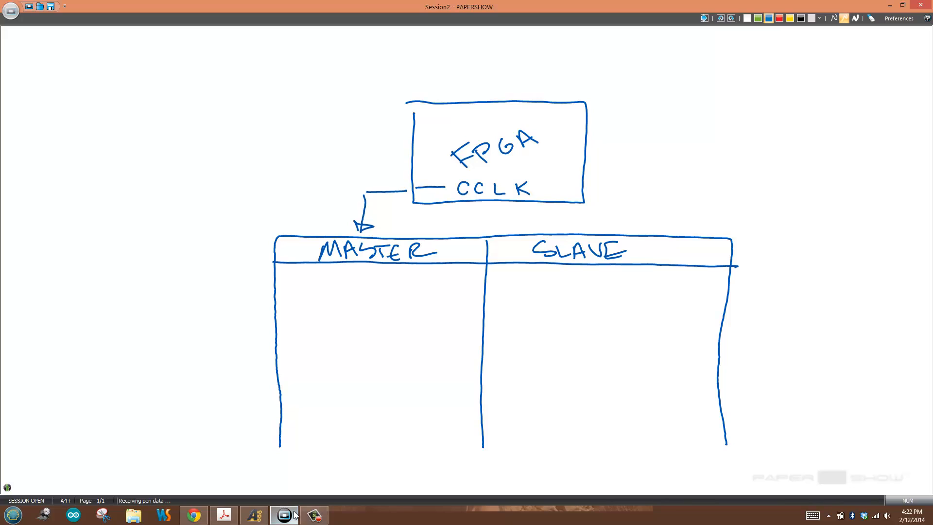
drag(618, 191, 640, 229)
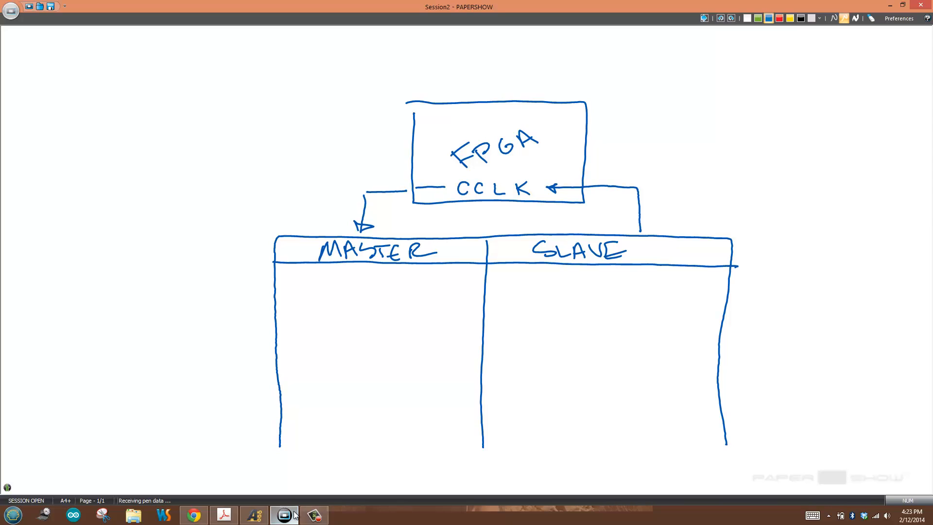
Write SPI FLASH, PLATFORM FL under MASTER and MCU, JTAG under SLAVE, circling both headers
drag(521, 286, 553, 307)
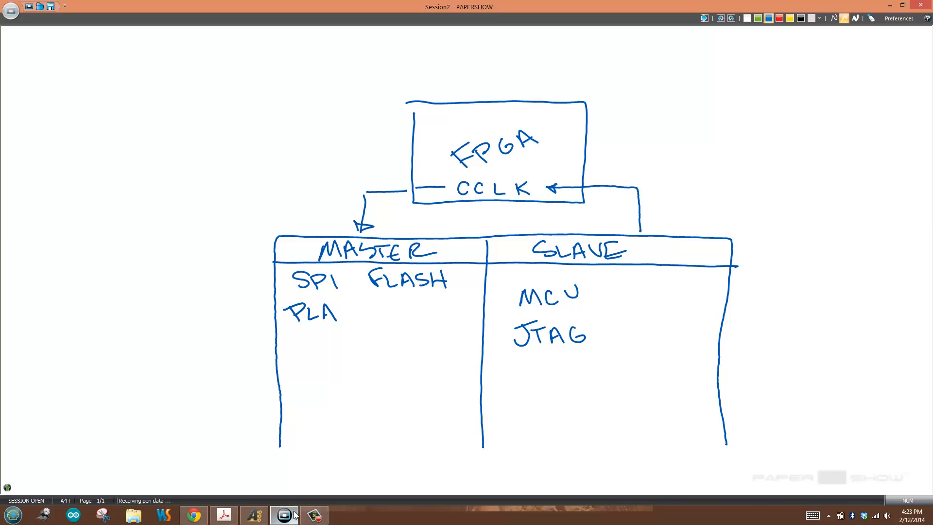
drag(333, 313, 390, 313)
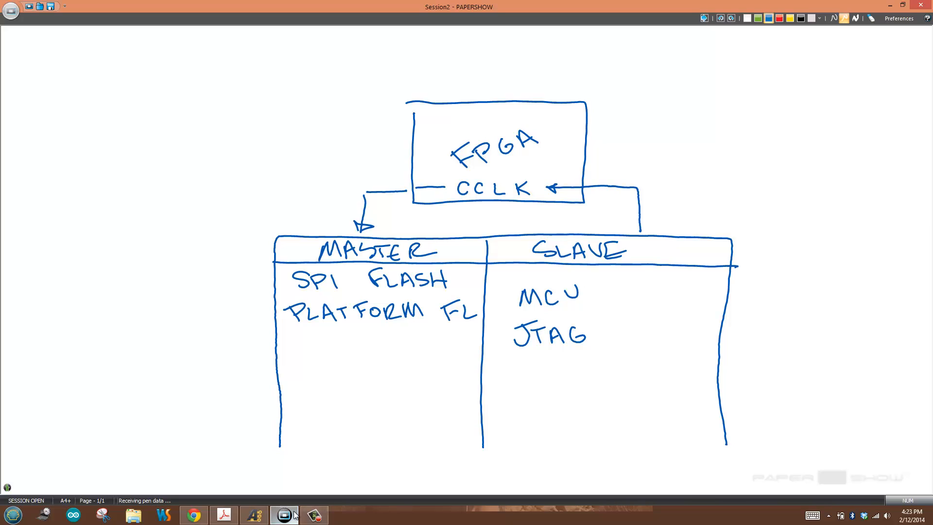
drag(169, 275, 268, 275)
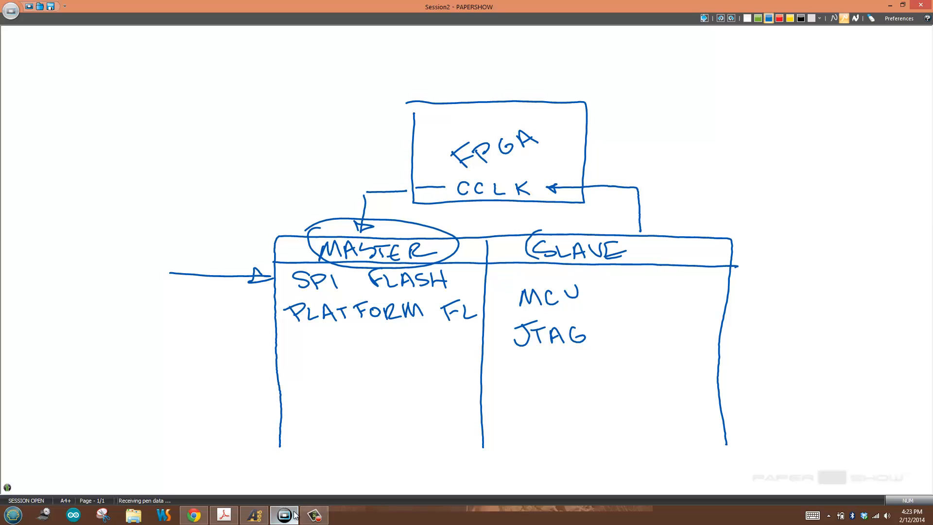
drag(530, 244, 625, 244)
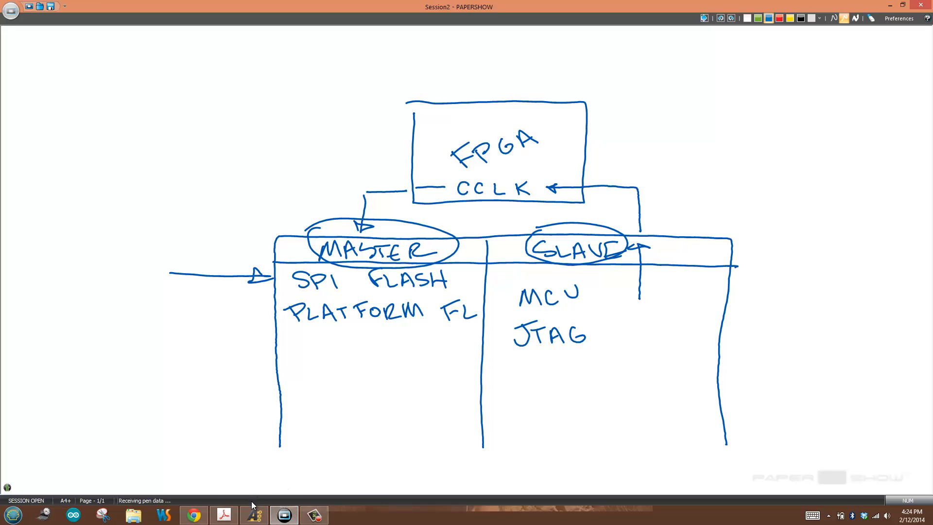
Highlight the M[1:0] column heading of Table 2-1, then return to the Altium schematic
click(224, 515)
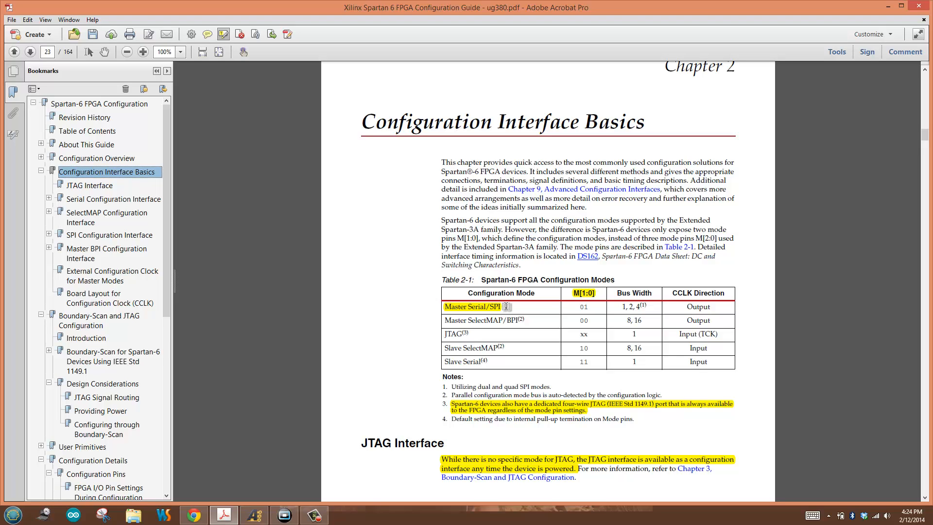
mouse_move(602, 293)
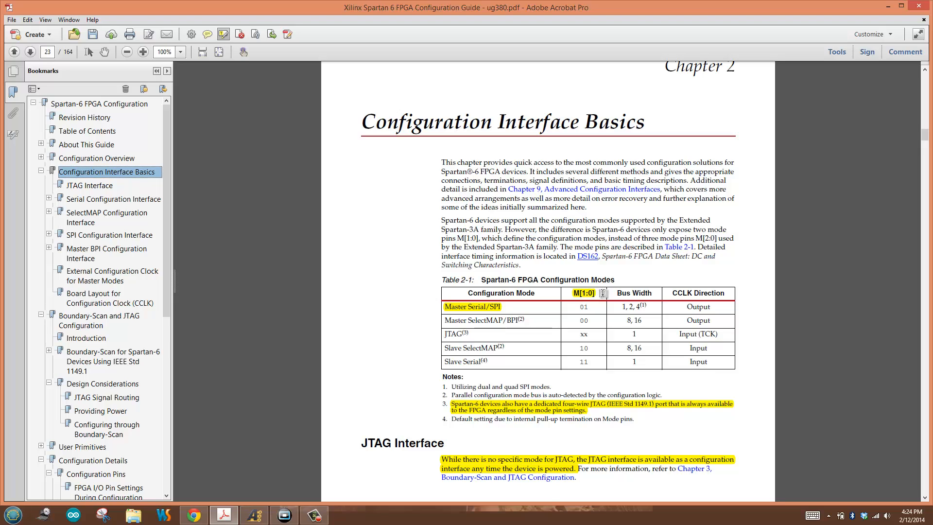
mouse_move(603, 295)
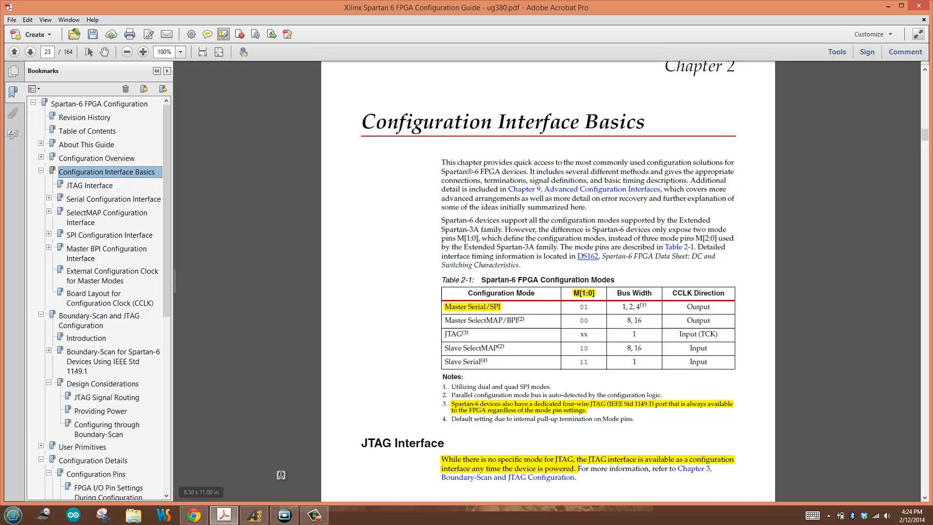
click(254, 515)
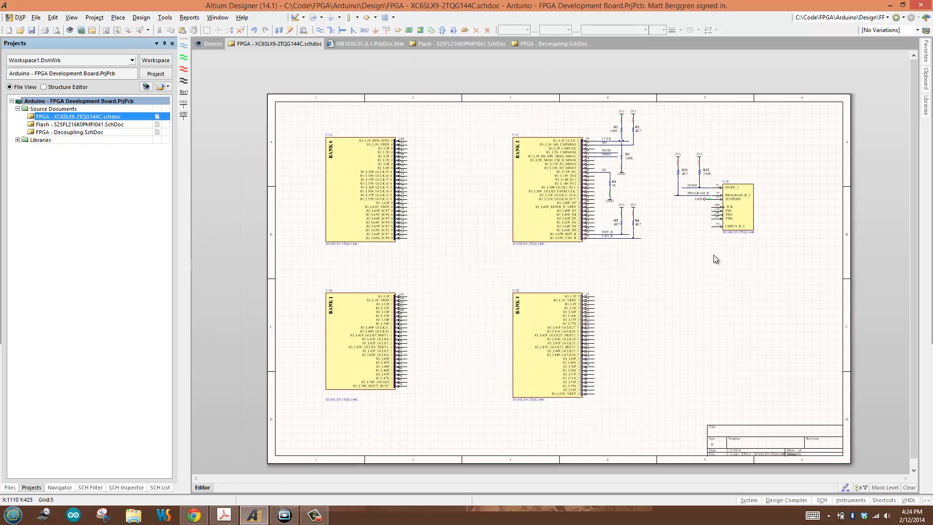
mouse_move(754, 207)
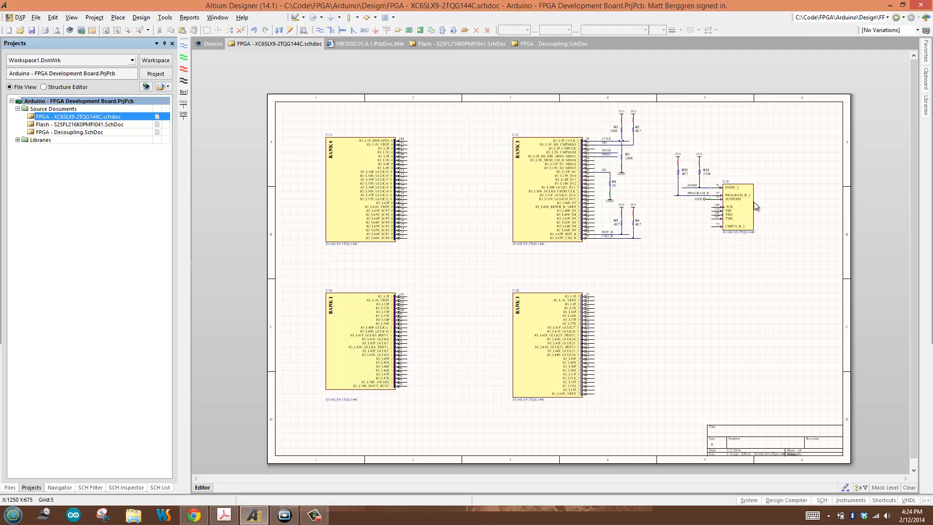
mouse_move(755, 205)
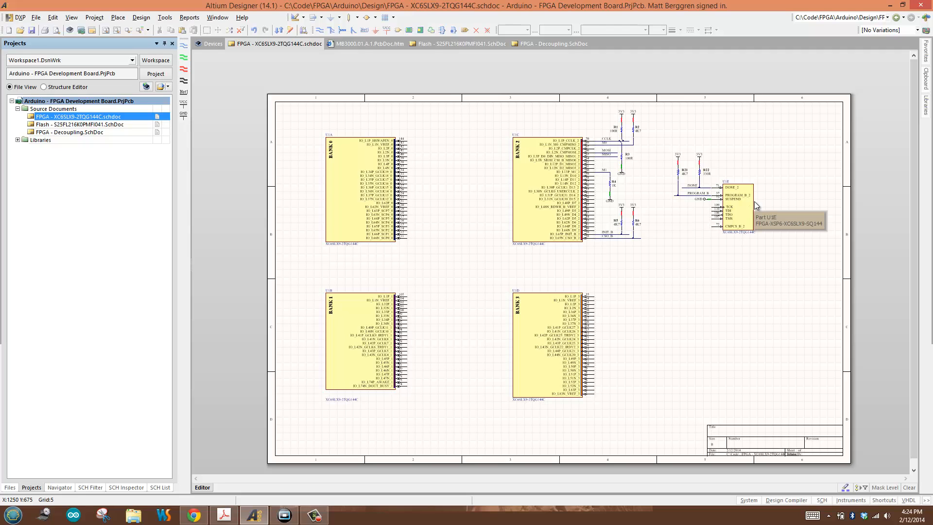
mouse_move(362, 211)
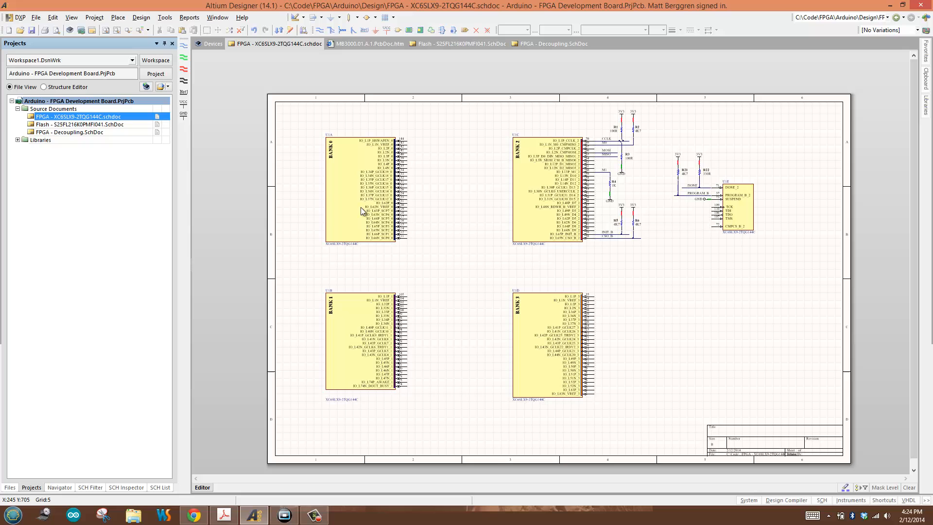
mouse_move(547, 243)
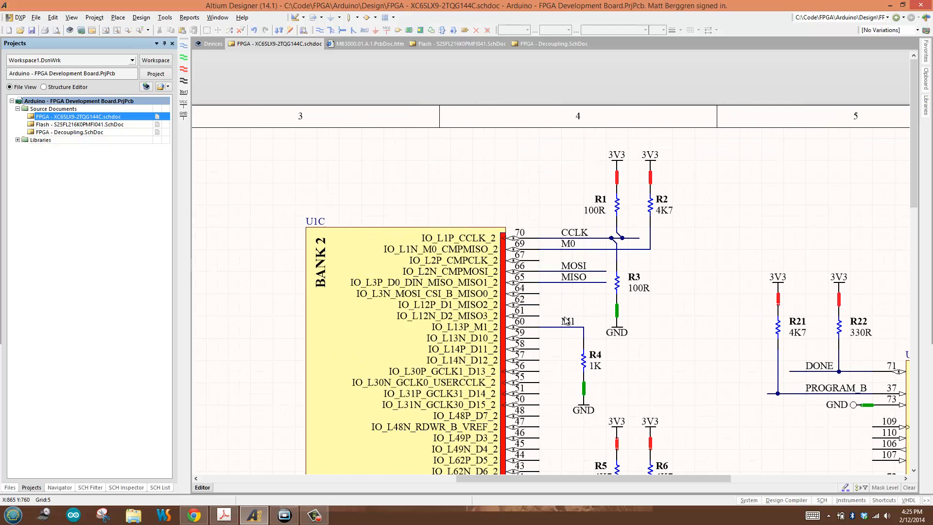
mouse_move(565, 322)
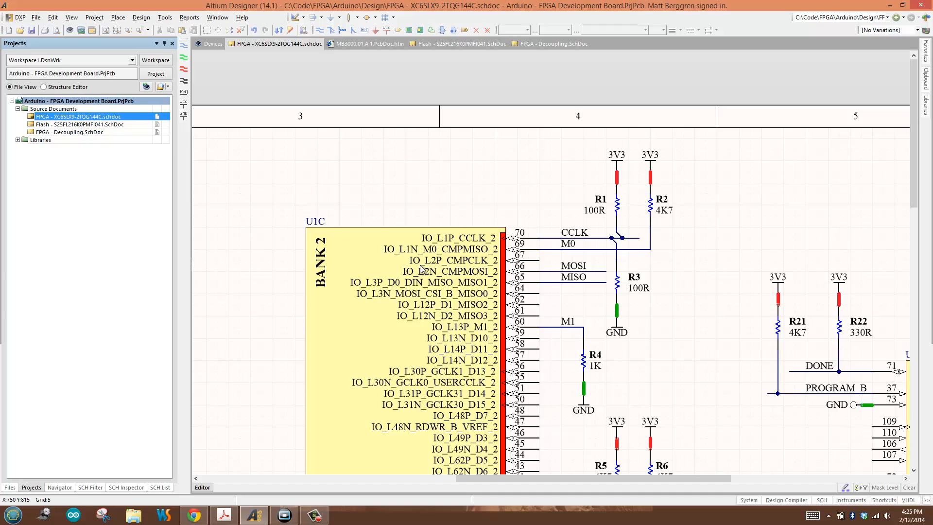
mouse_move(459, 335)
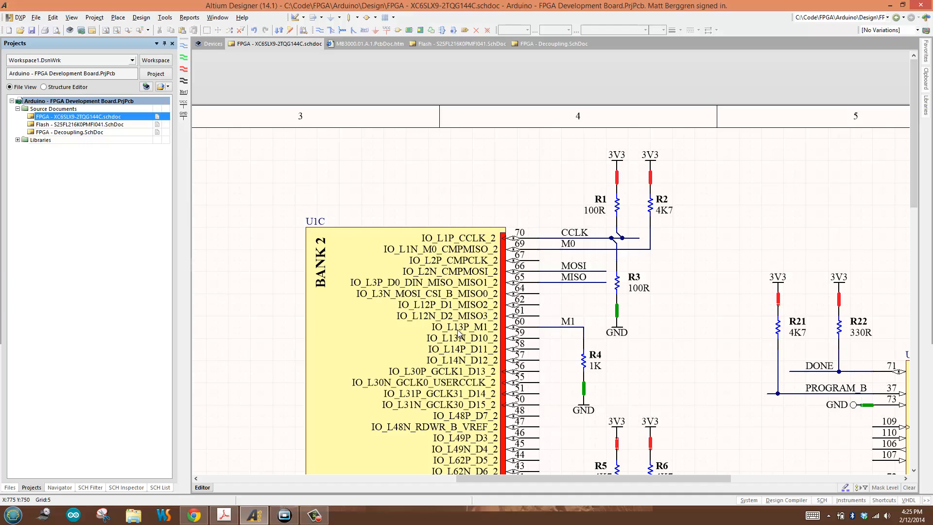
mouse_move(489, 349)
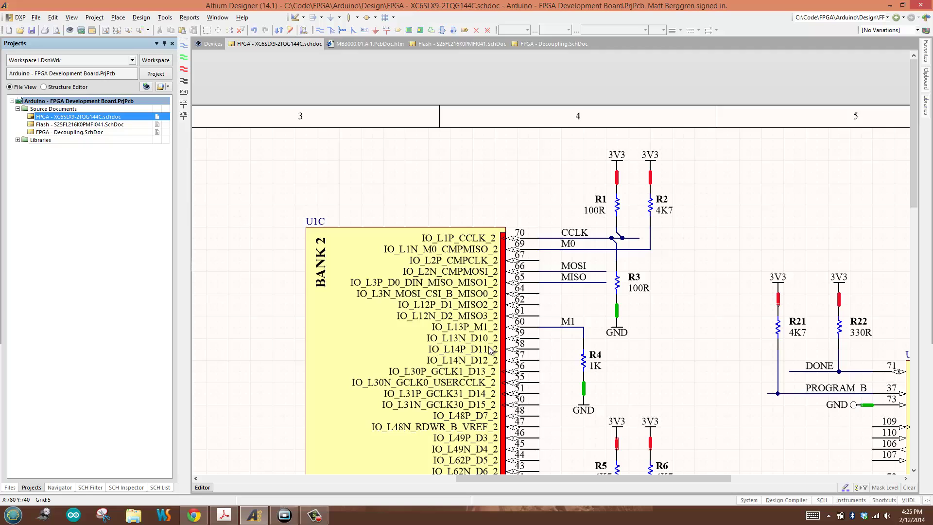
mouse_move(580, 417)
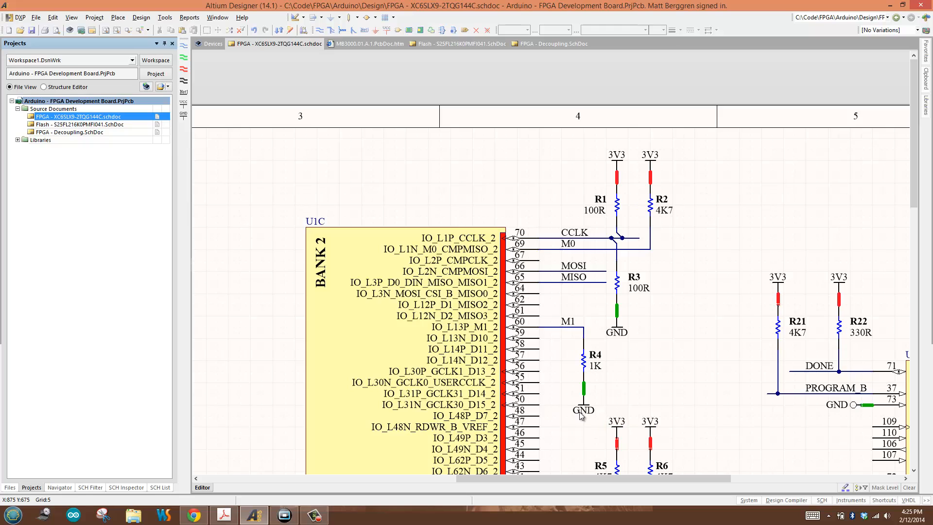
mouse_move(450, 267)
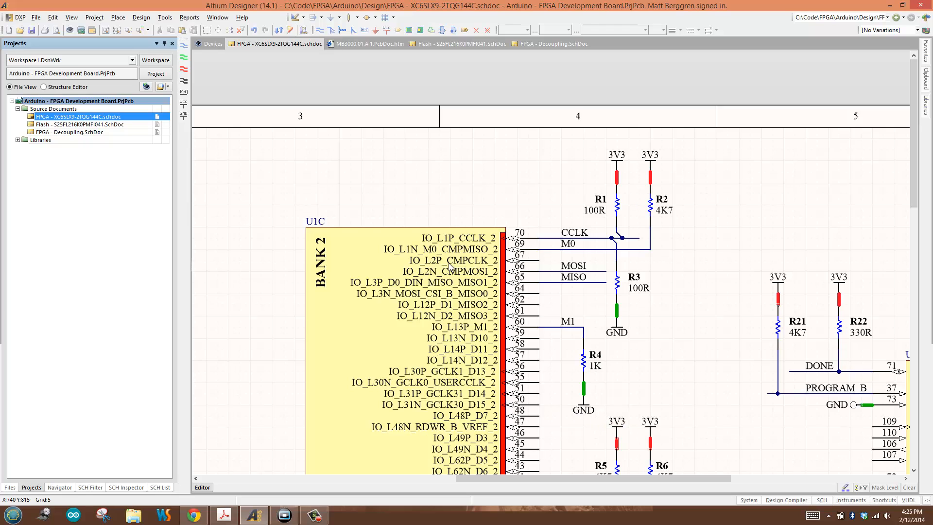
mouse_move(643, 230)
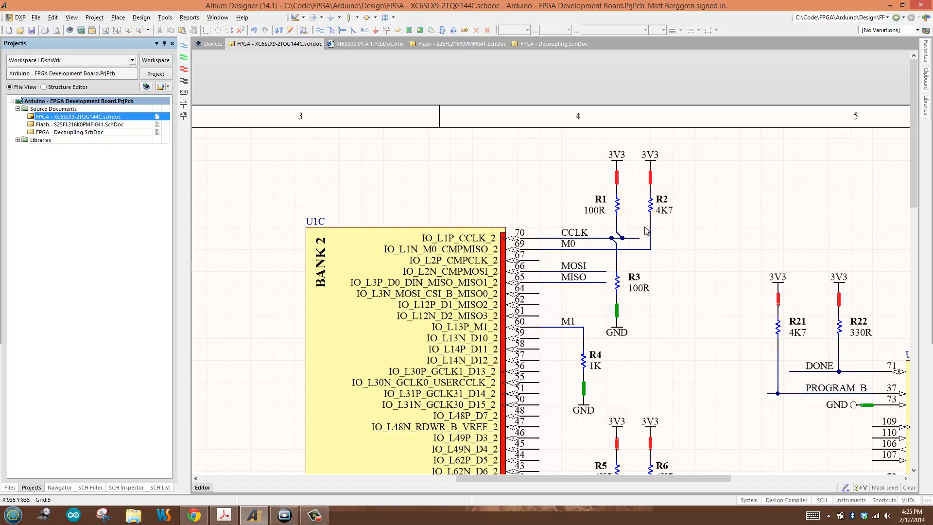
mouse_move(650, 167)
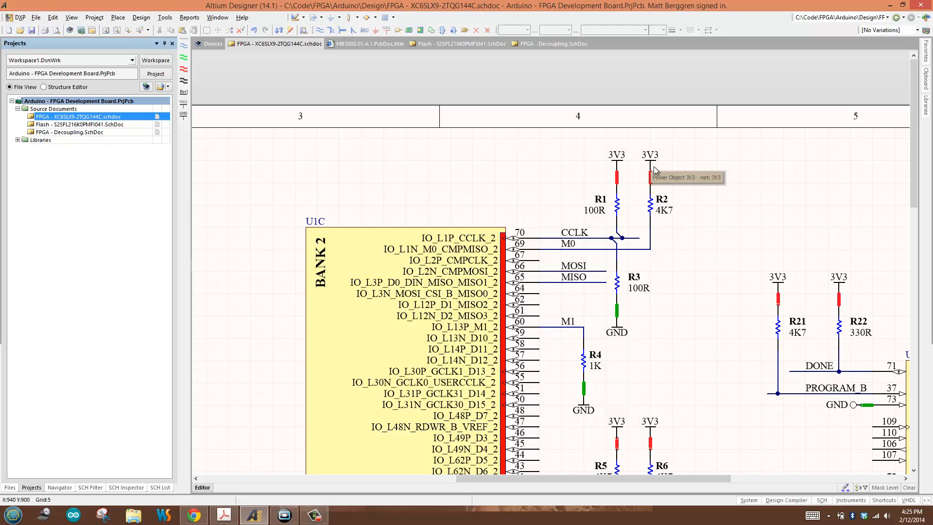
mouse_move(649, 206)
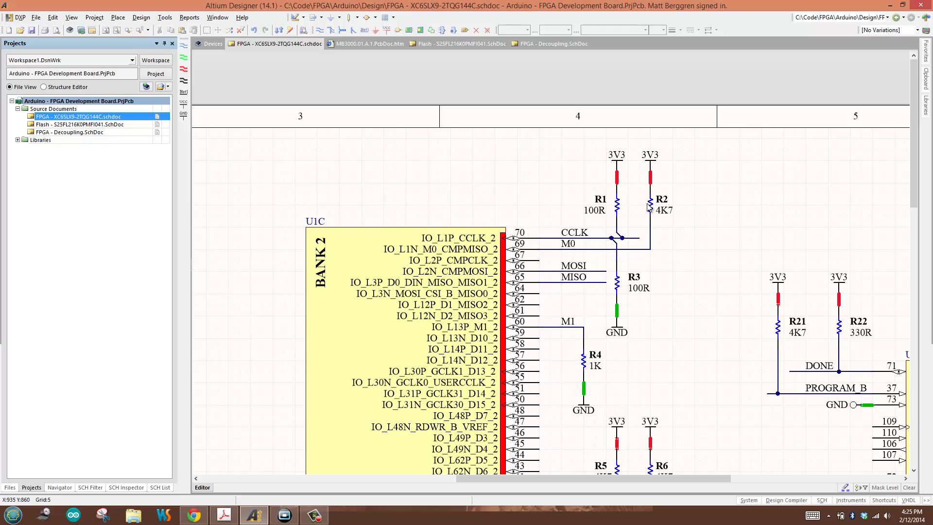
Check Table 2-1's CCLK Direction column, then return to the Altium bank 2 schematic
click(227, 516)
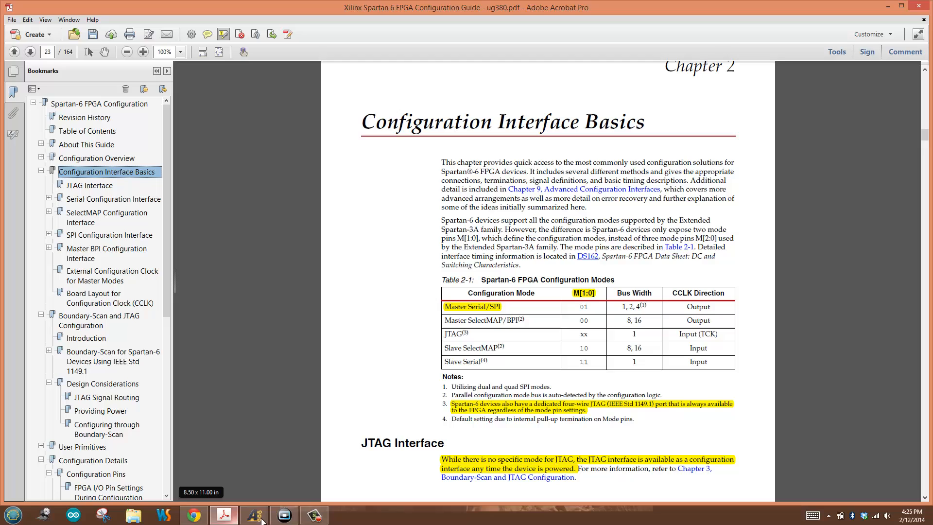
mouse_move(530, 310)
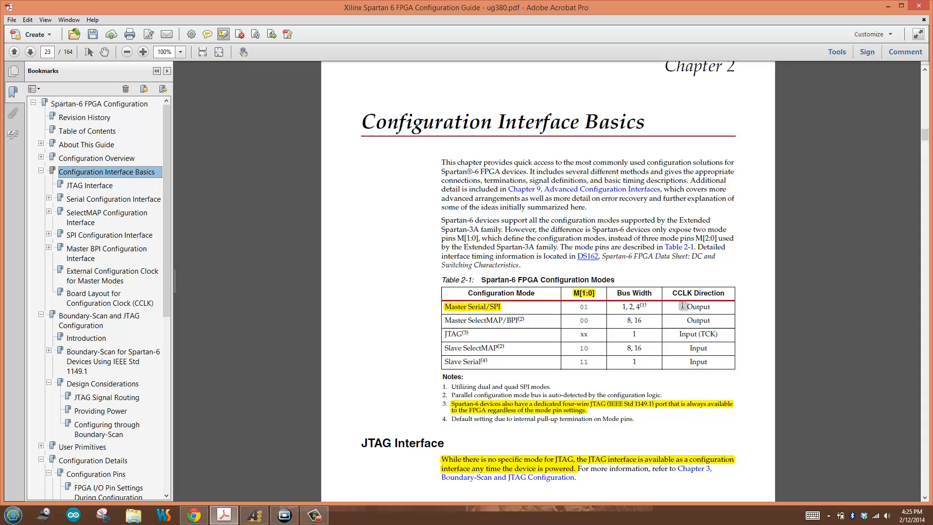
click(256, 515)
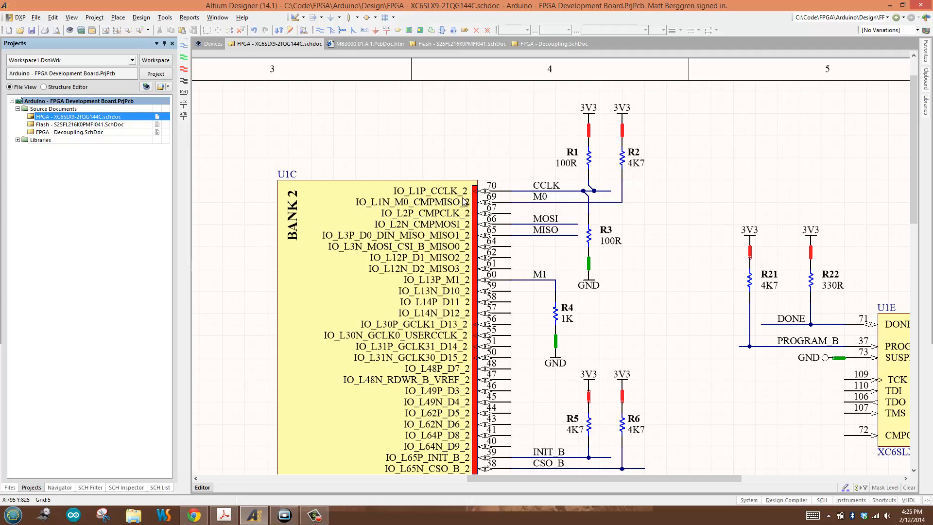
mouse_move(496, 200)
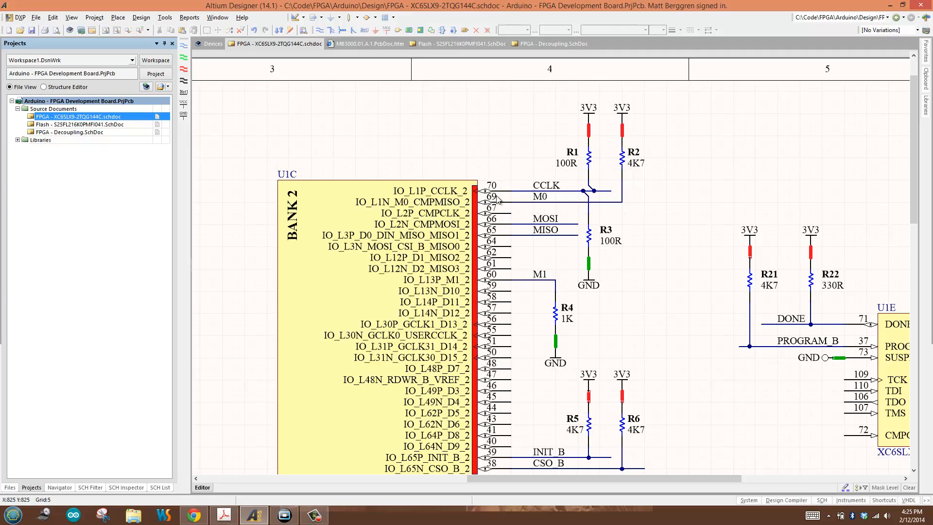
mouse_move(580, 191)
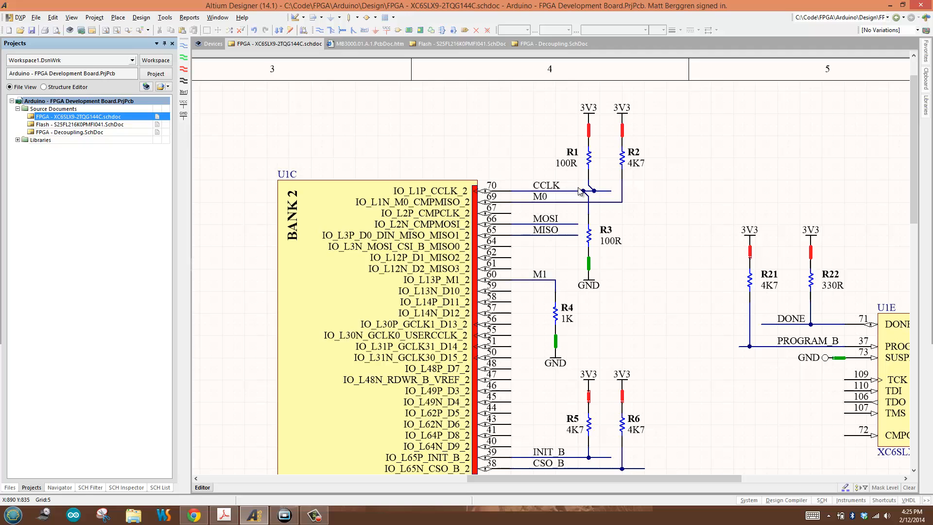
mouse_move(612, 191)
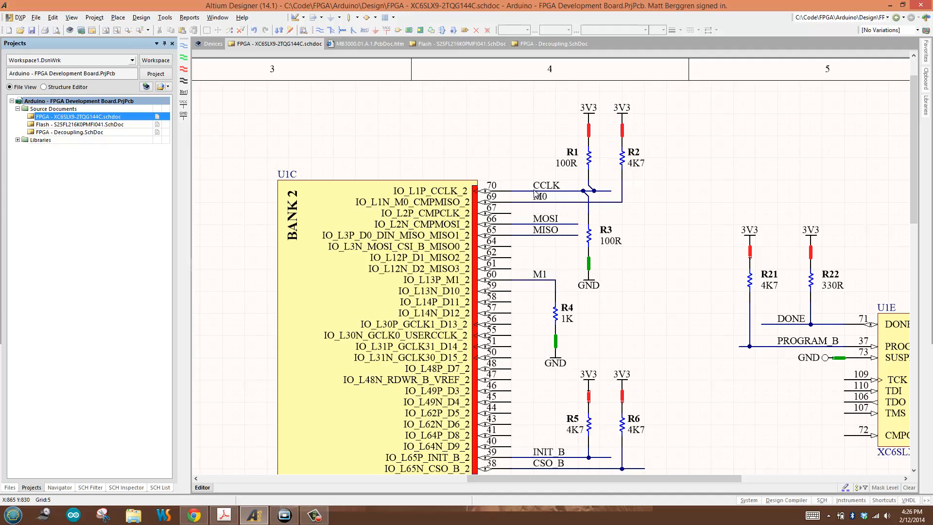
mouse_move(567, 193)
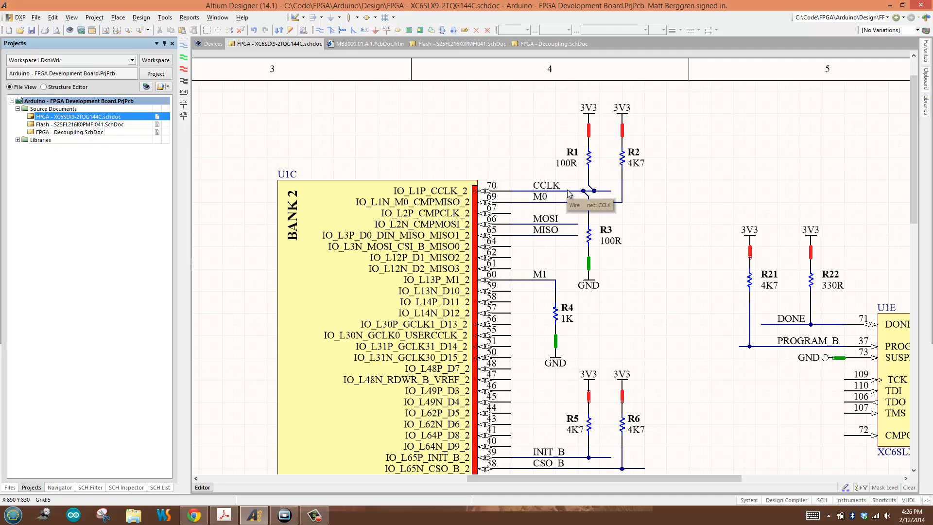
mouse_move(541, 203)
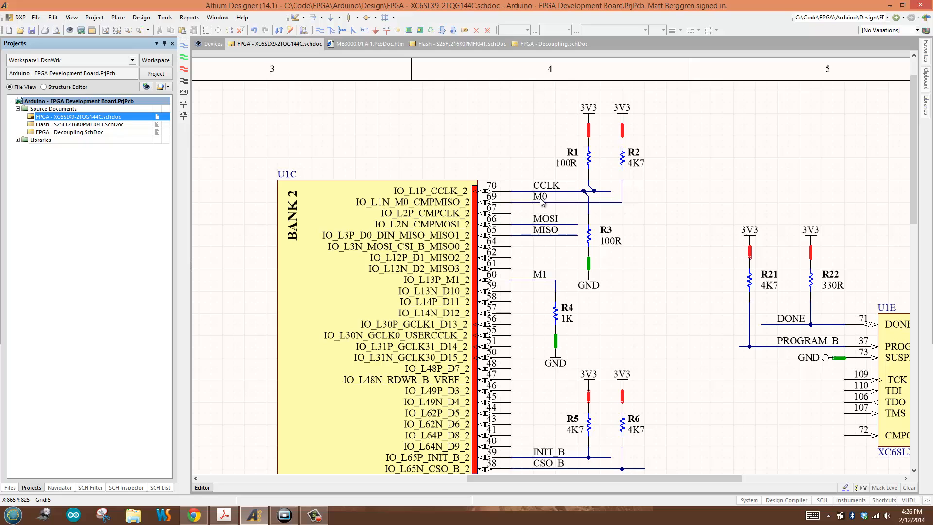
mouse_move(540, 278)
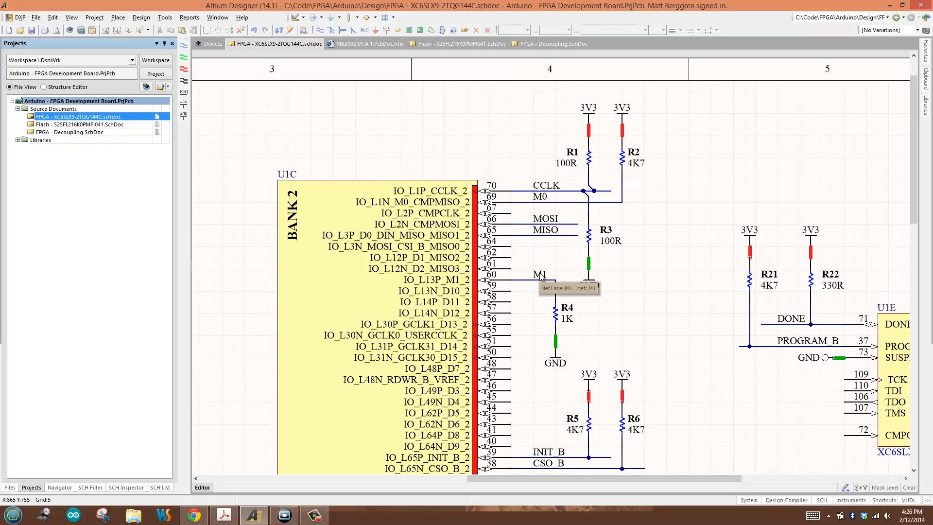
mouse_move(324, 332)
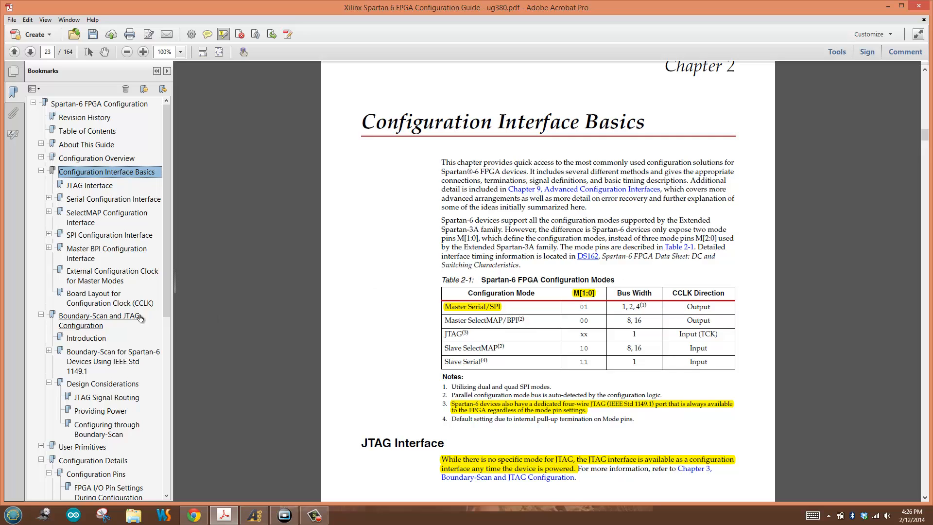
Jump to the CCLK board layout section and scroll to Figure 2-22's termination topology
click(93, 293)
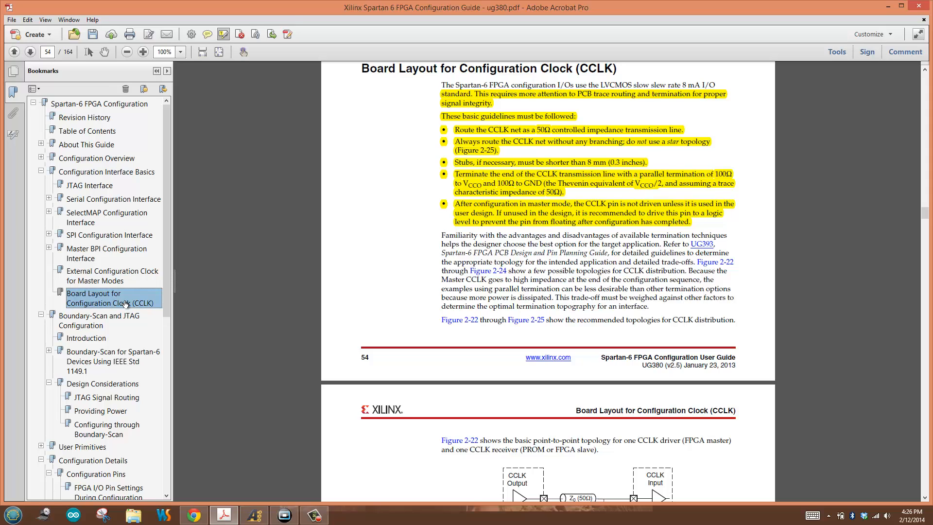
mouse_move(461, 165)
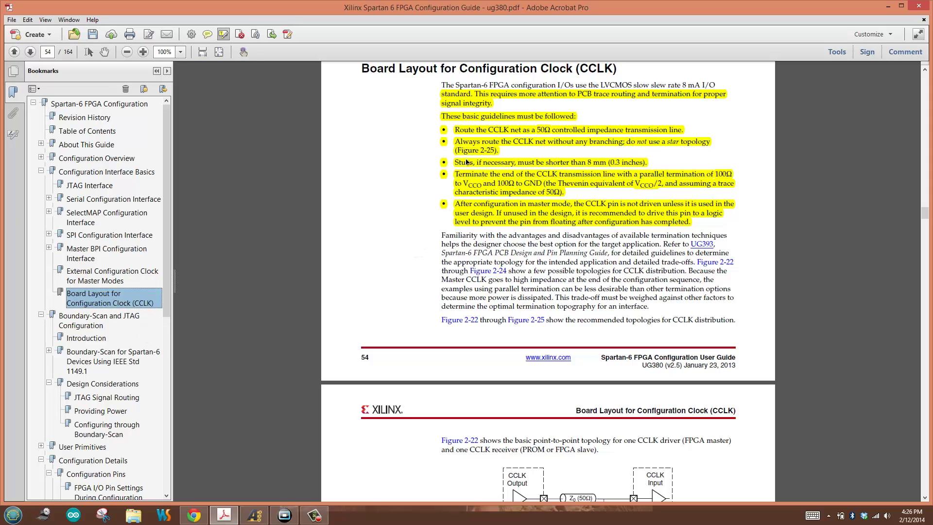
mouse_move(516, 137)
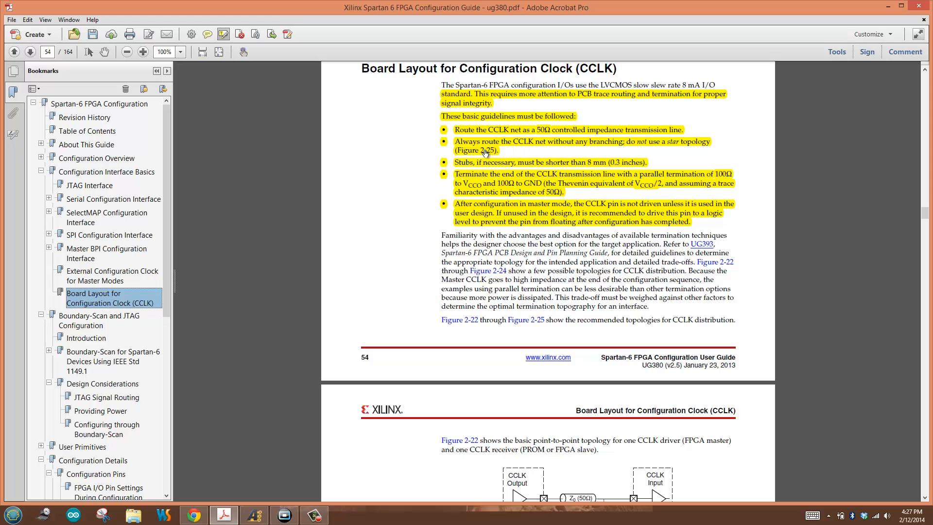
mouse_move(547, 154)
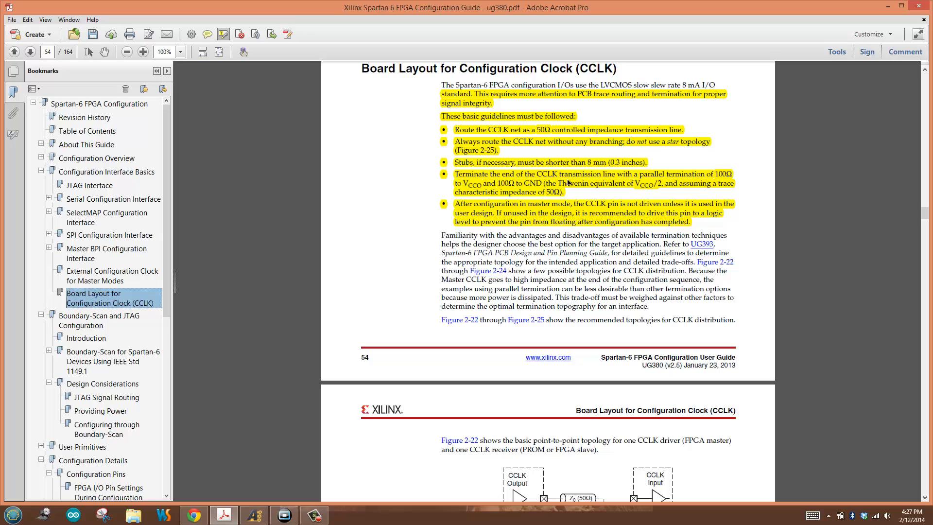
mouse_move(686, 182)
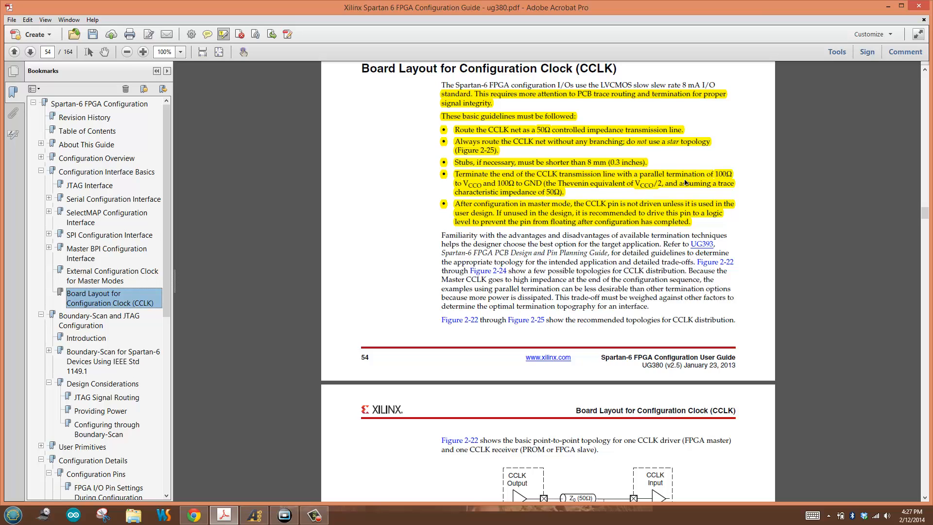
mouse_move(502, 191)
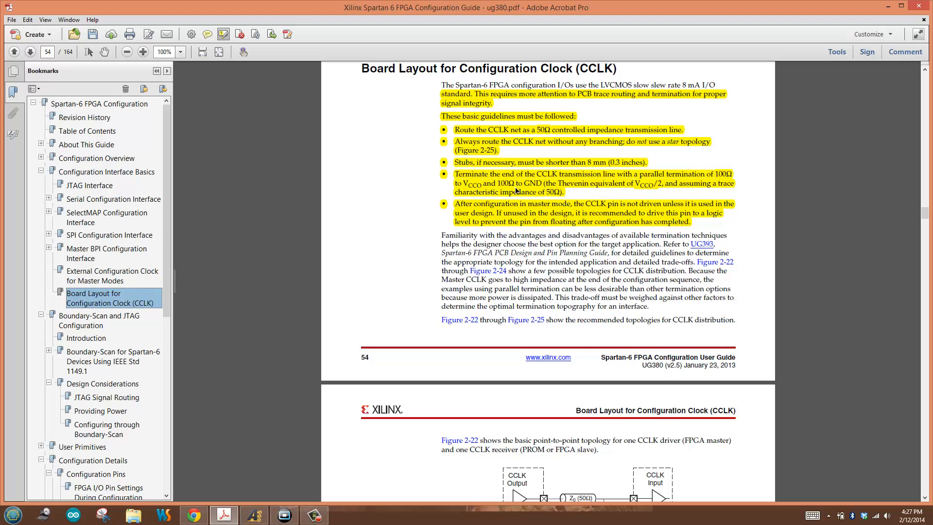
mouse_move(541, 190)
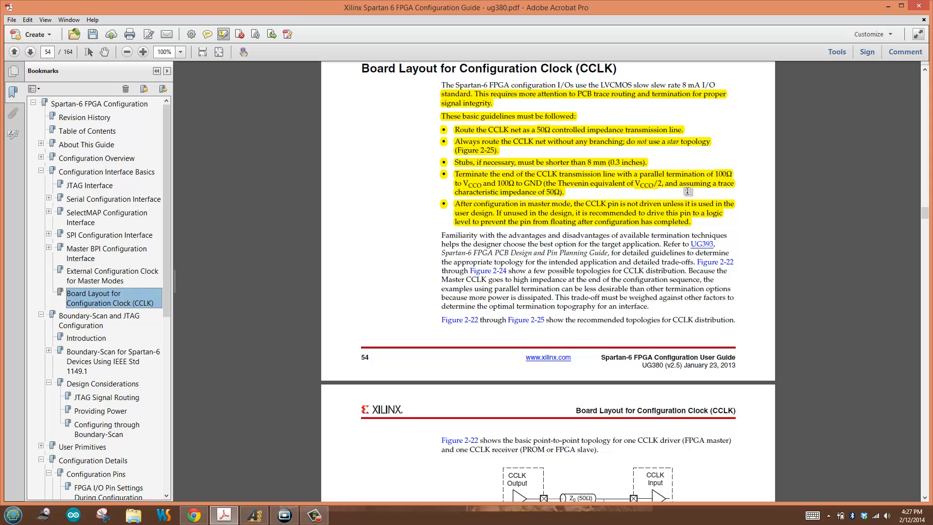
mouse_move(505, 197)
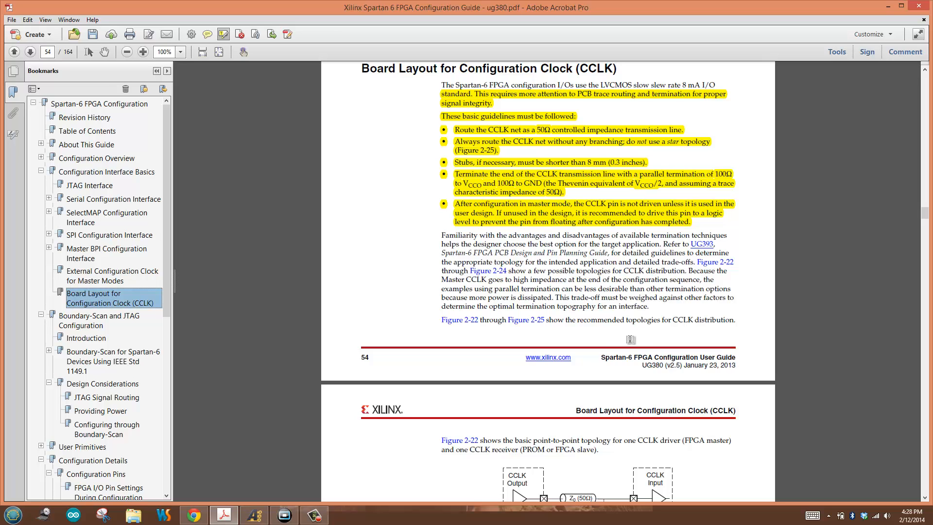
scroll(down, 3)
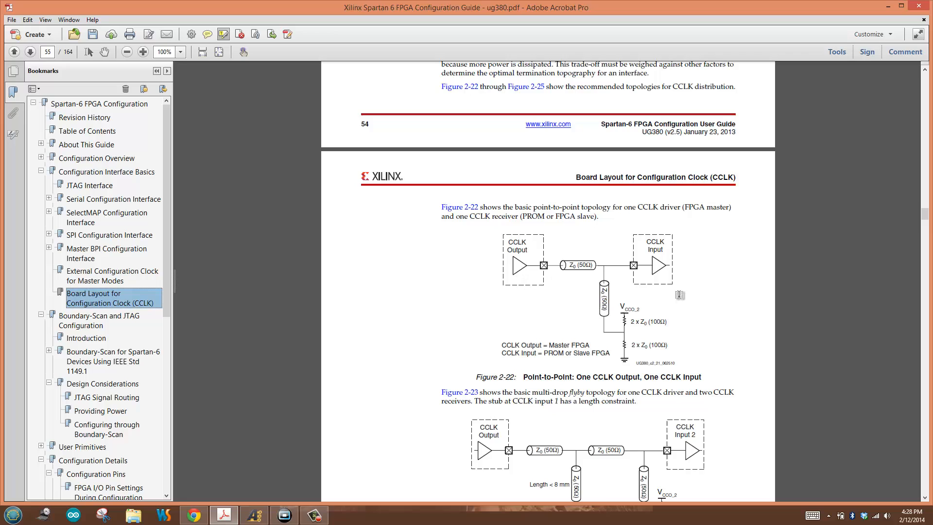
mouse_move(649, 263)
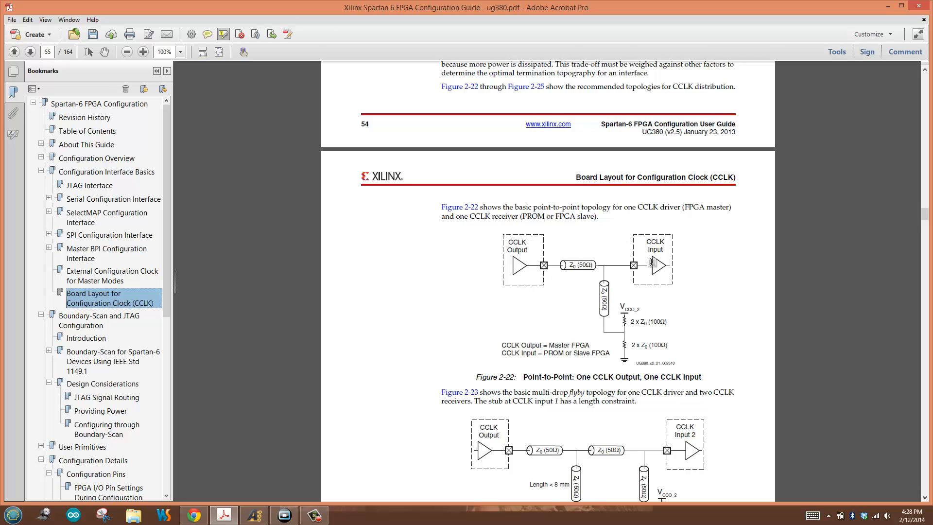
mouse_move(621, 288)
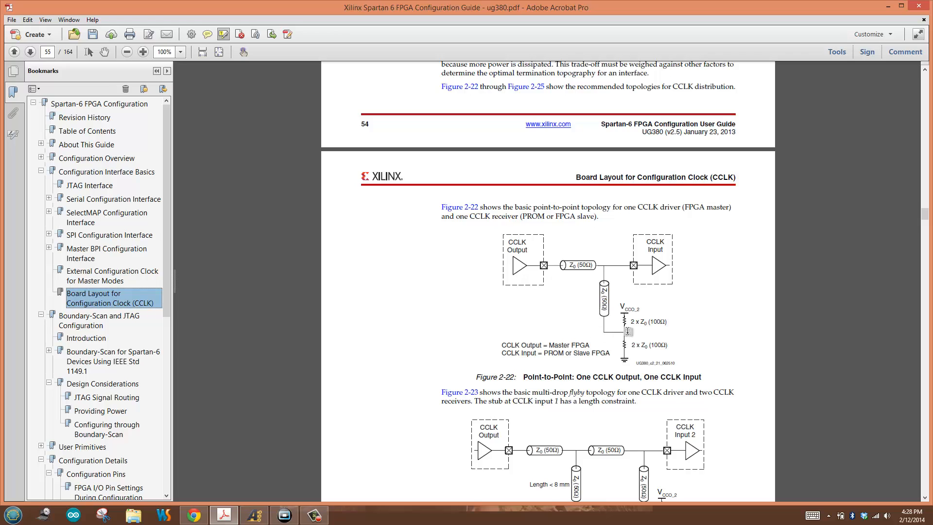
mouse_move(624, 321)
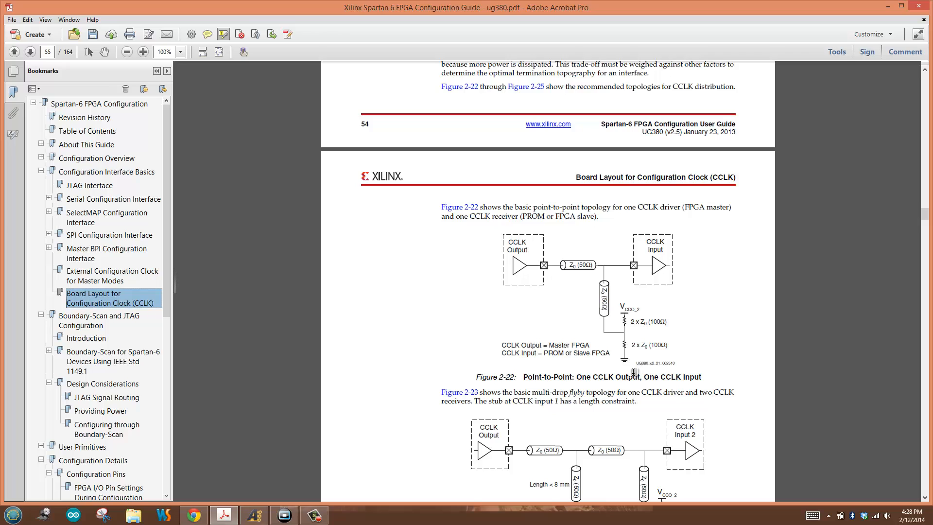
mouse_move(628, 356)
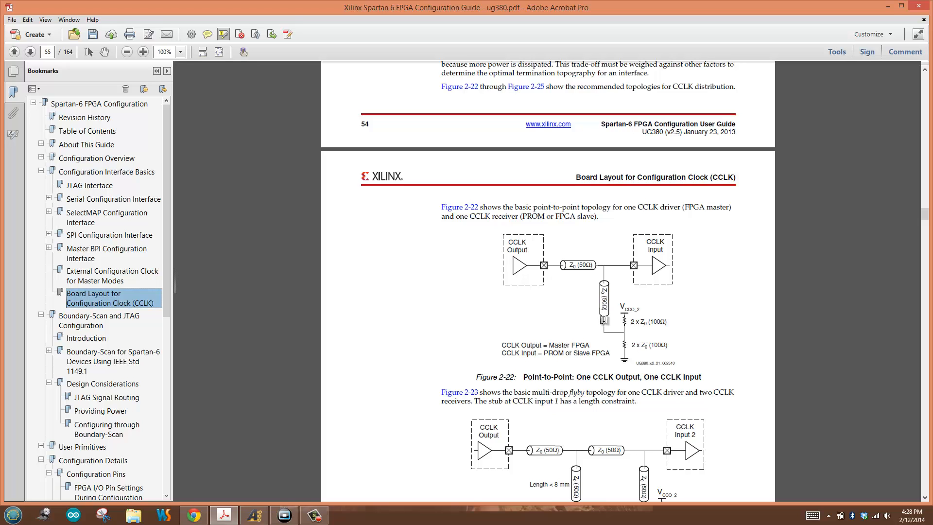
Switch to Altium's bank 2 schematic with CCLK terminated by 100R resistors R1 and R3
click(255, 515)
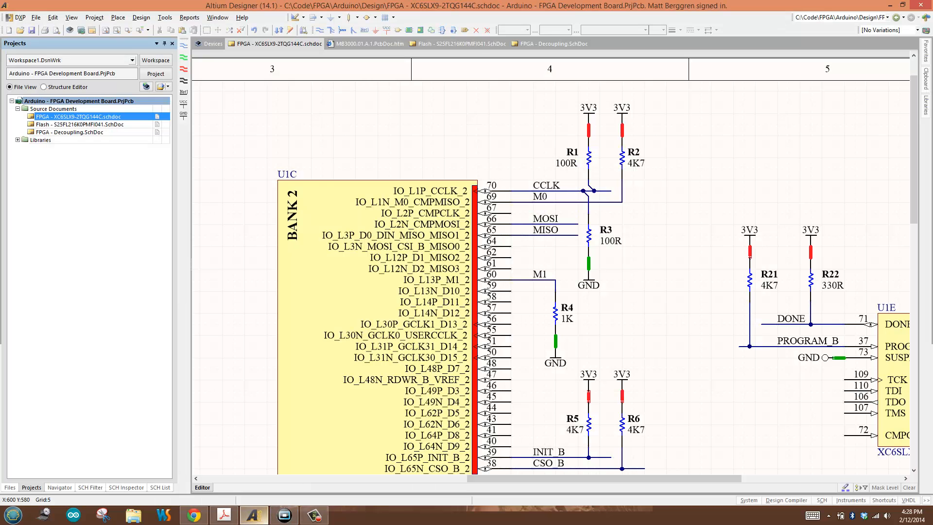
mouse_move(524, 198)
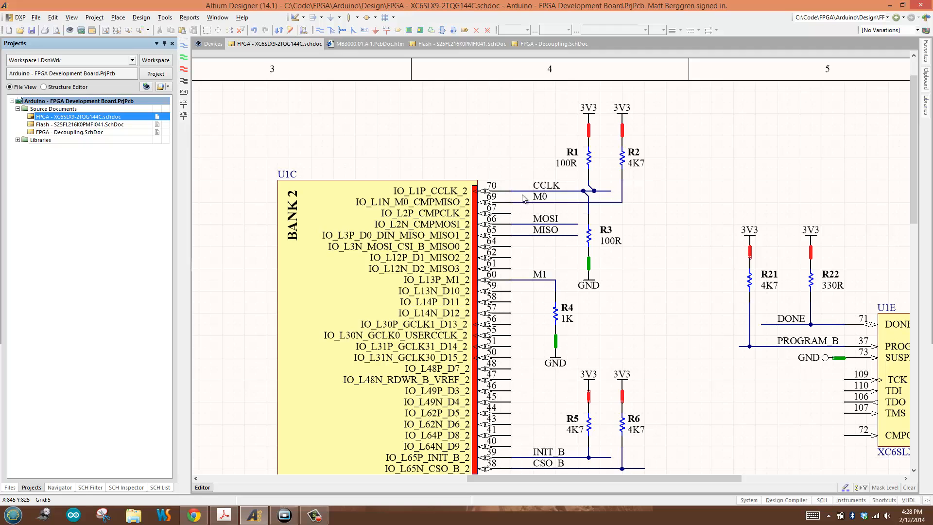
mouse_move(609, 196)
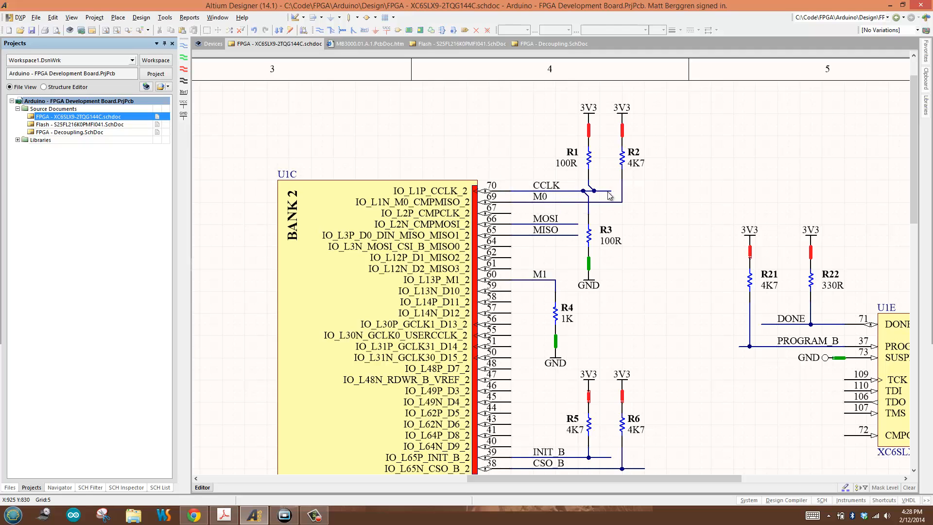
mouse_move(596, 137)
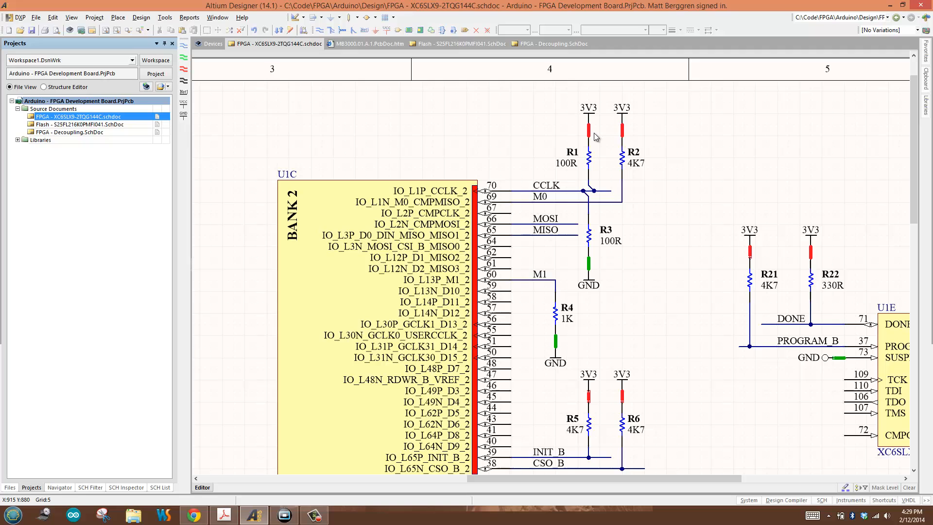
mouse_move(594, 137)
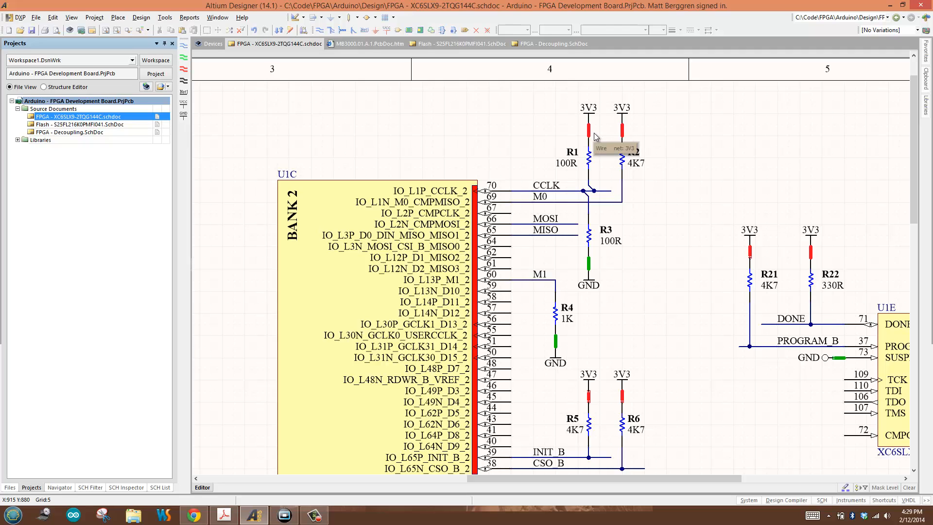
mouse_move(593, 228)
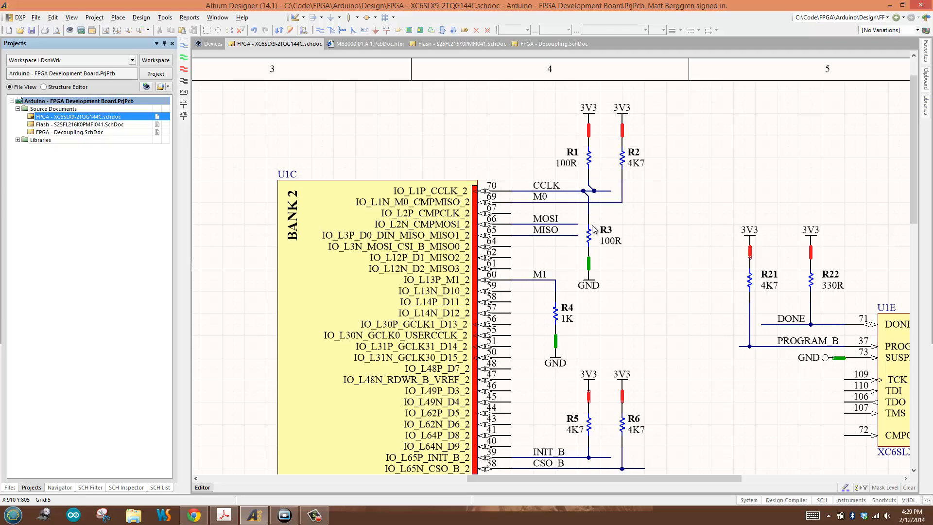
mouse_move(592, 246)
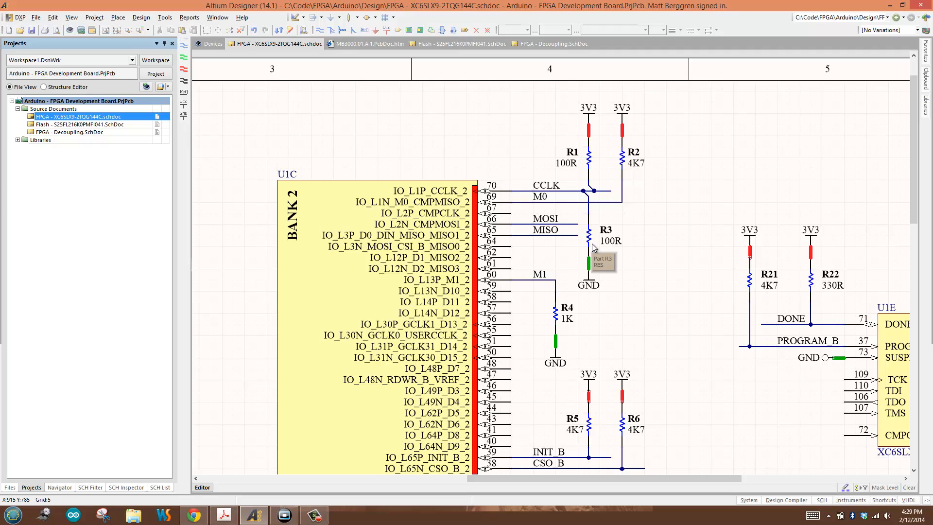
mouse_move(599, 251)
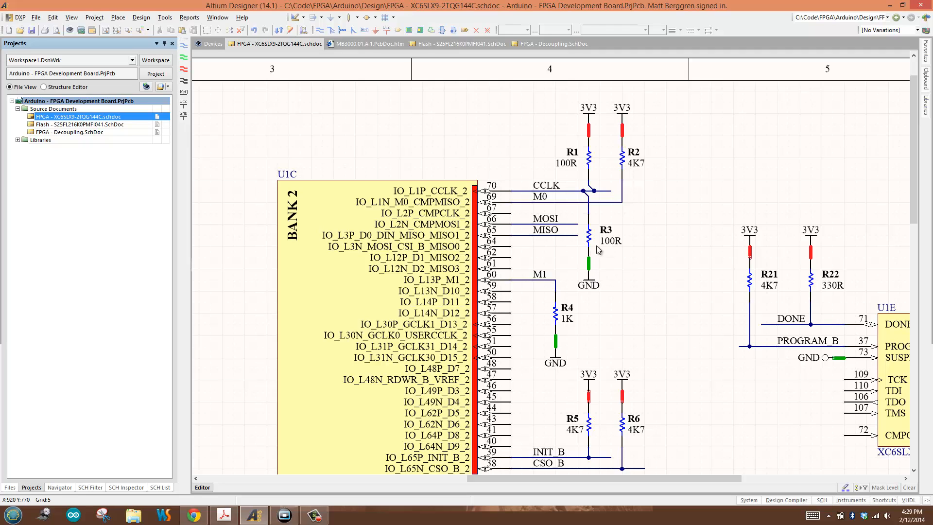
mouse_move(592, 244)
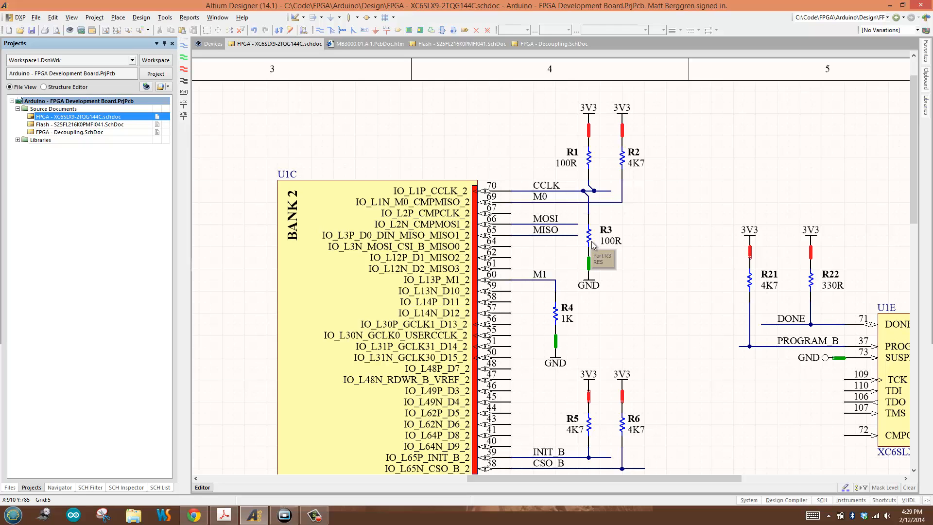
mouse_move(599, 256)
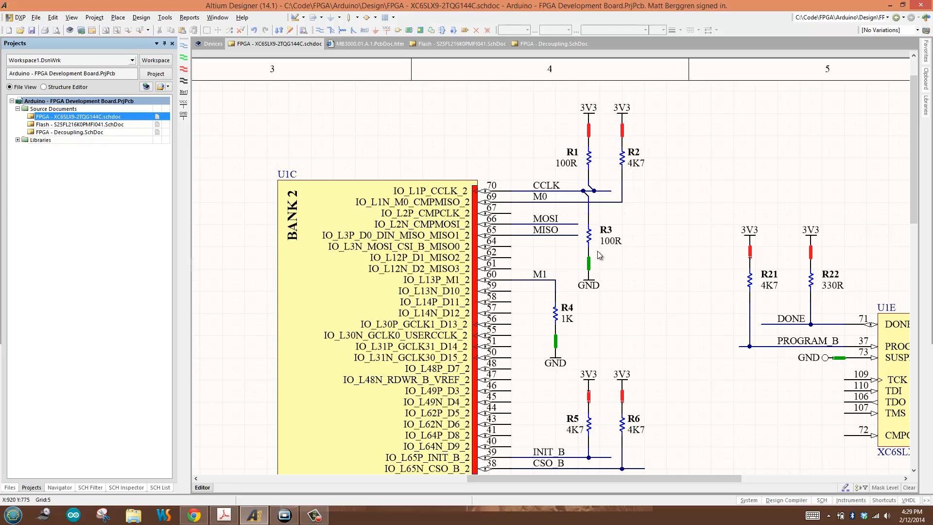
mouse_move(545, 193)
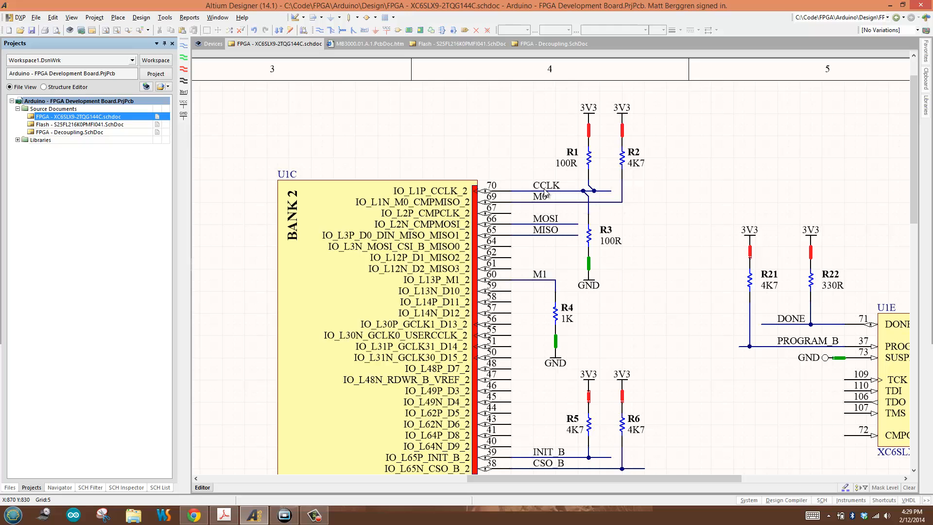
mouse_move(649, 320)
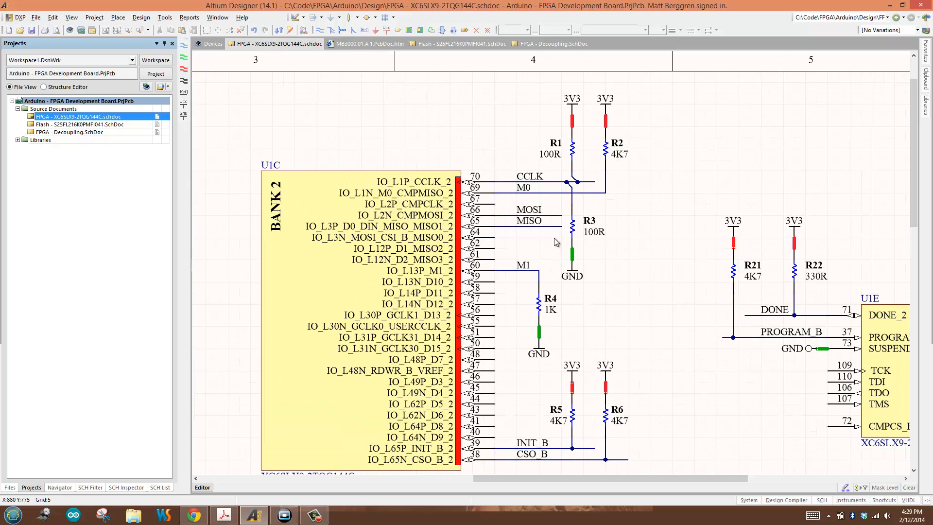
mouse_move(542, 238)
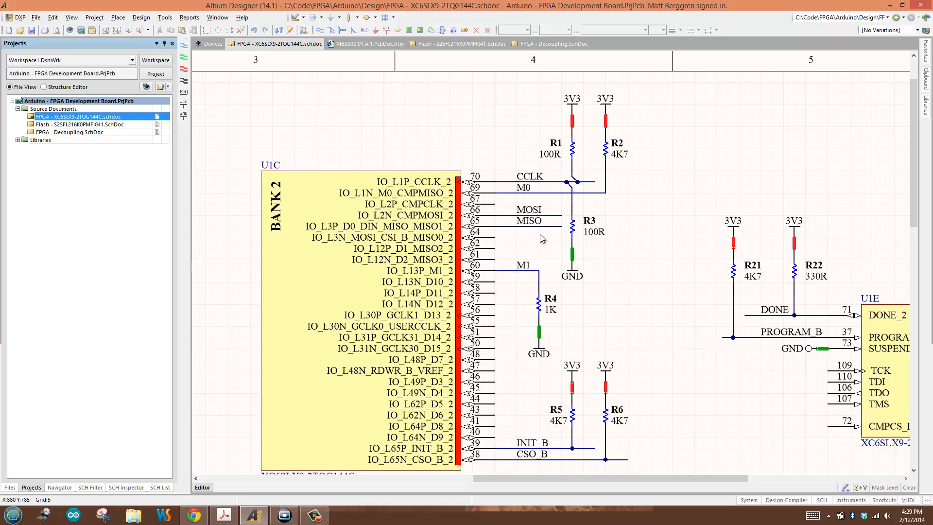
mouse_move(552, 223)
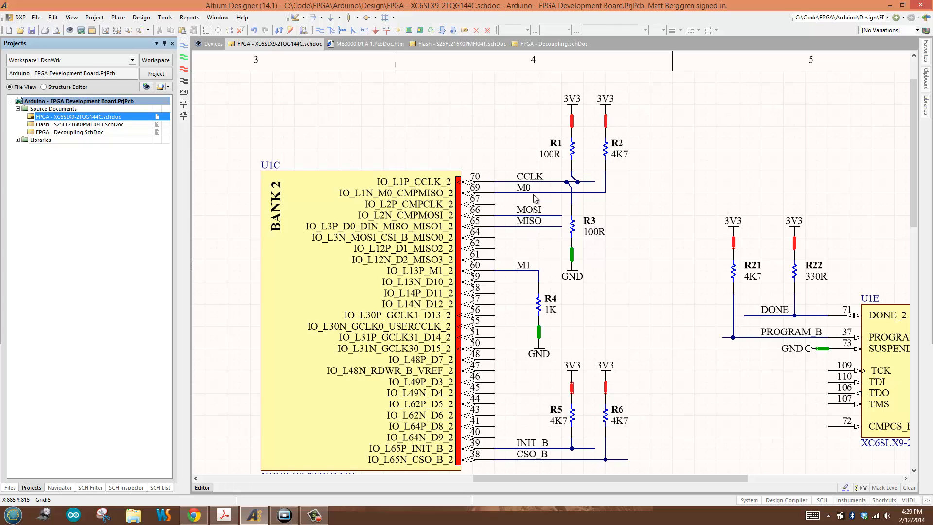
mouse_move(548, 230)
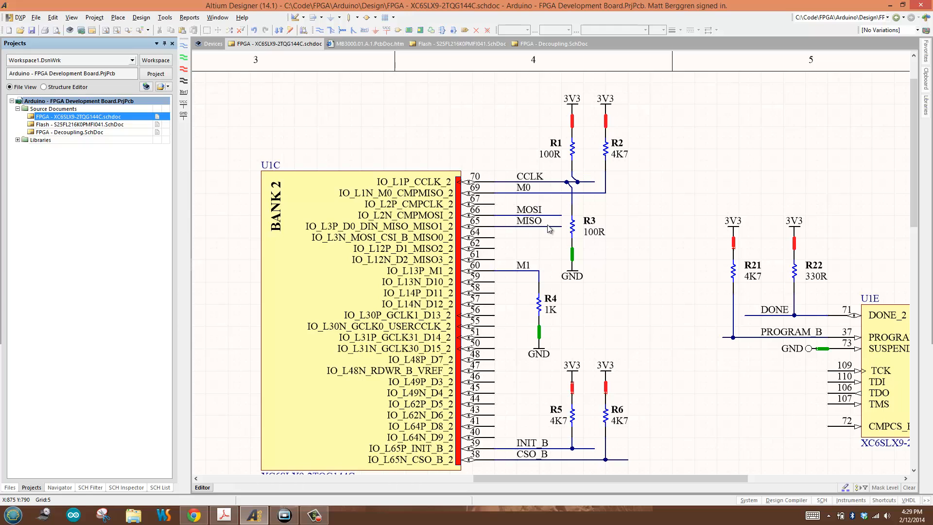
mouse_move(549, 230)
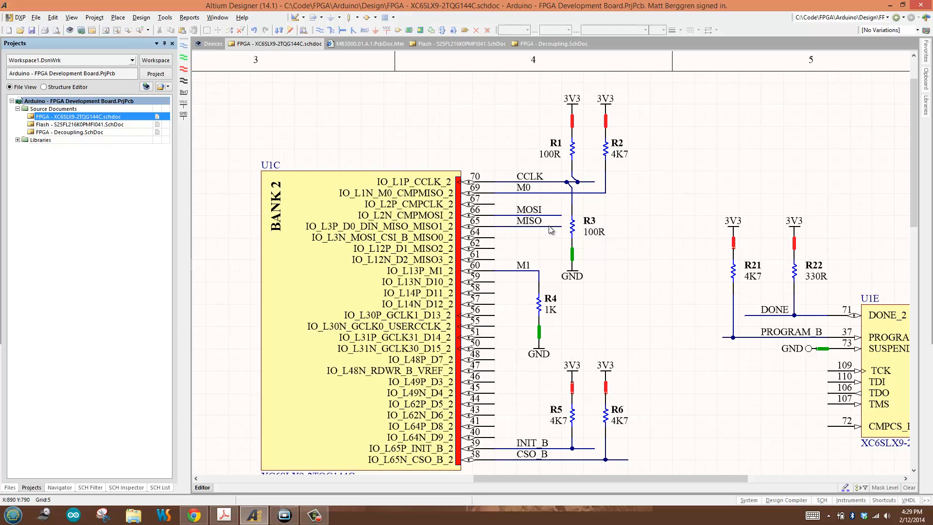
mouse_move(548, 229)
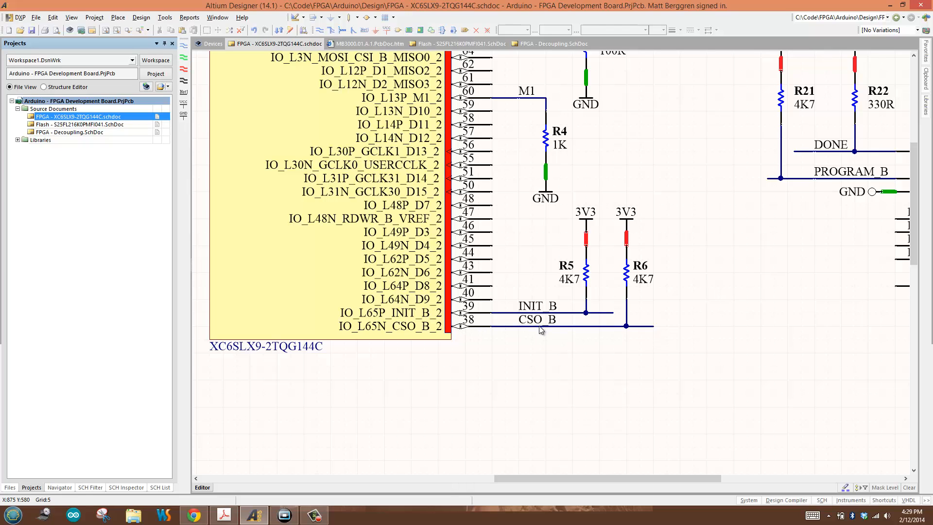
mouse_move(540, 328)
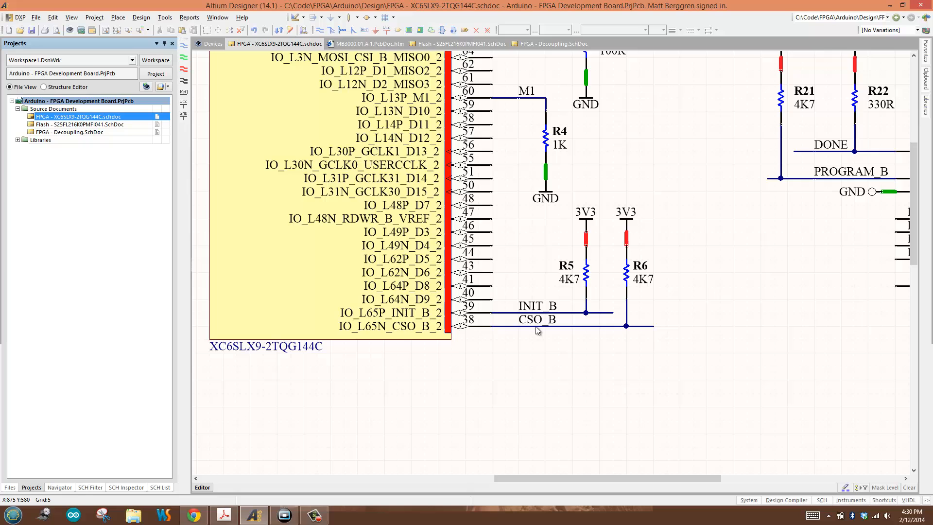
mouse_move(577, 334)
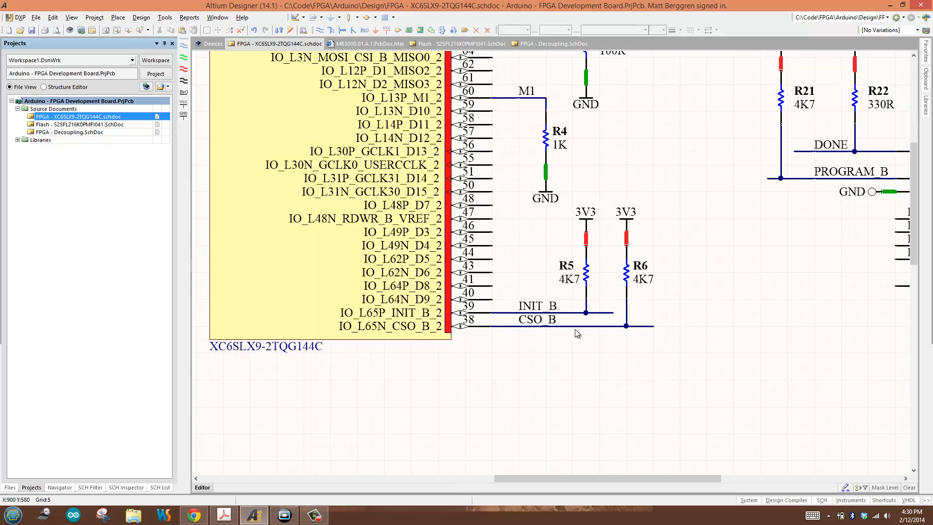
mouse_move(567, 329)
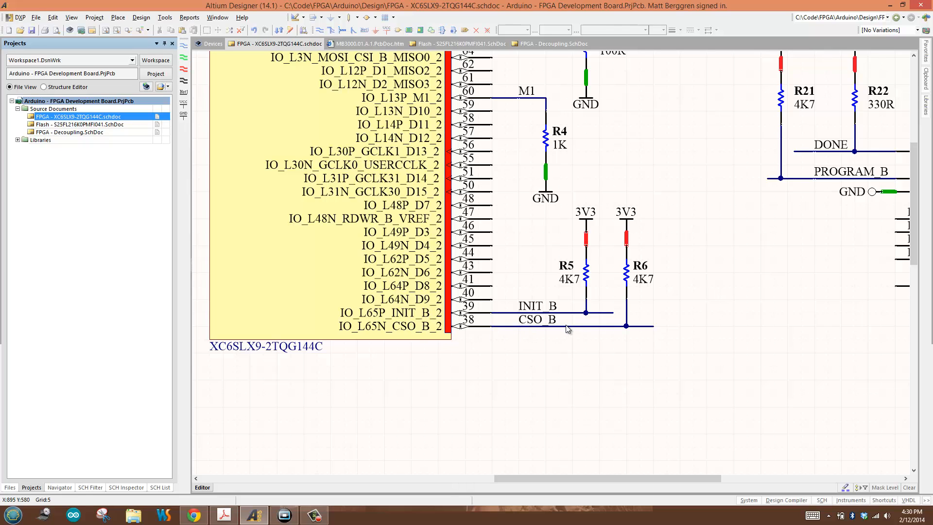
mouse_move(566, 329)
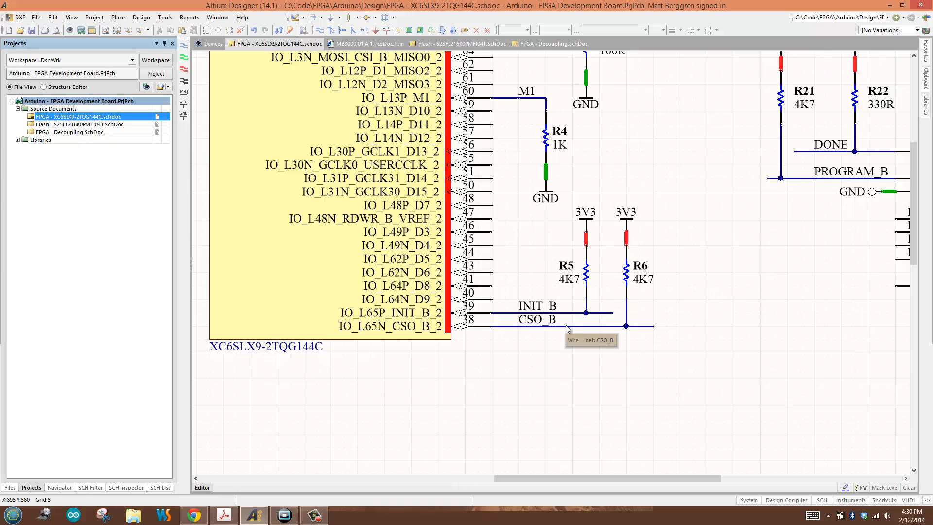
mouse_move(562, 325)
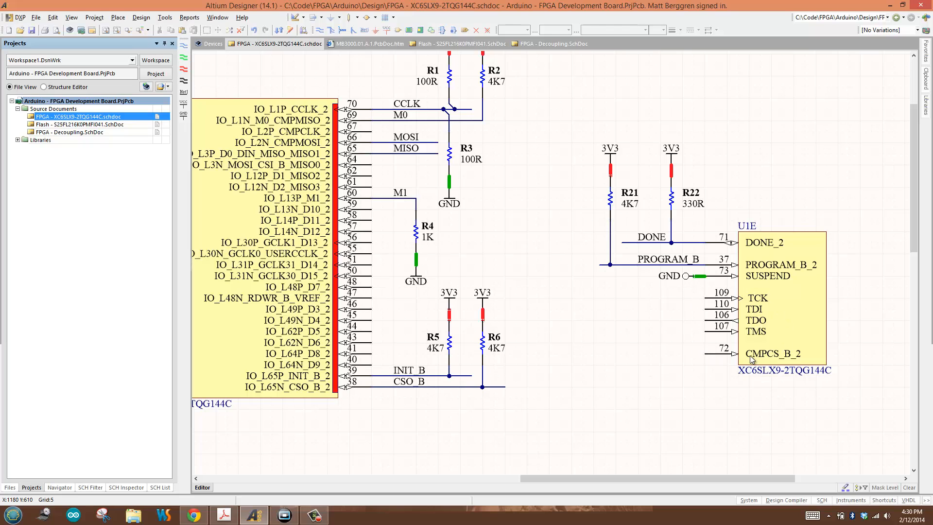
mouse_move(752, 360)
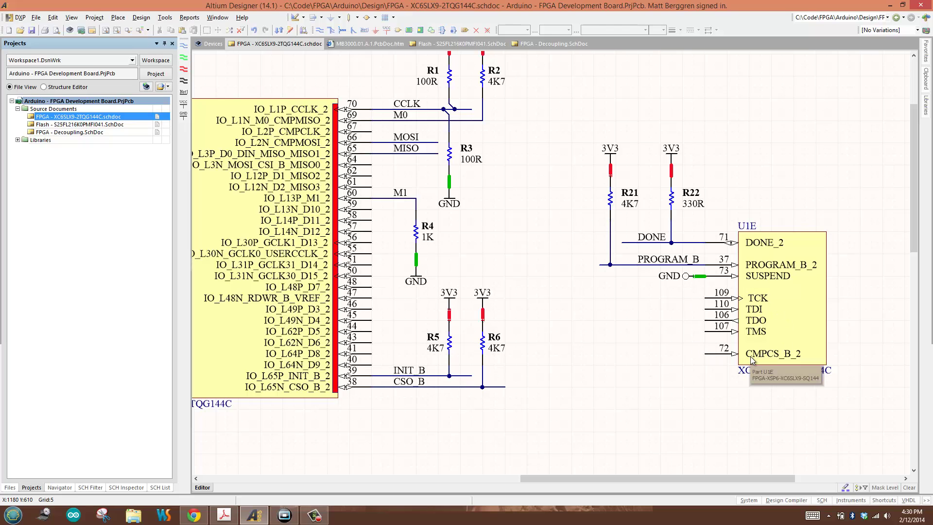
mouse_move(601, 253)
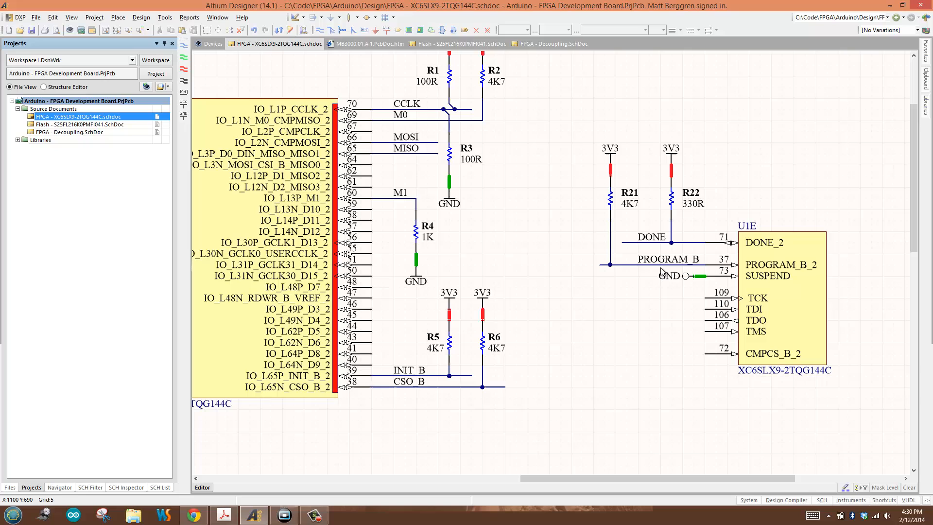
mouse_move(664, 270)
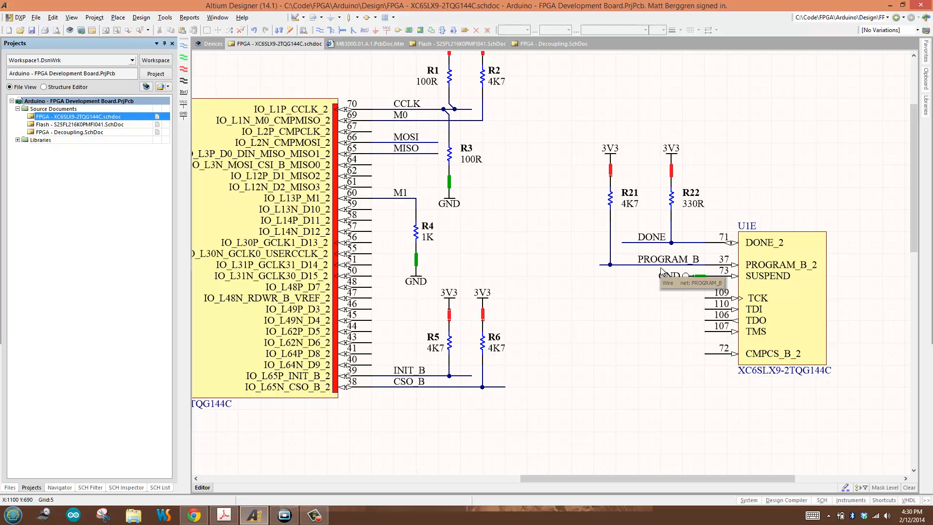
mouse_move(671, 242)
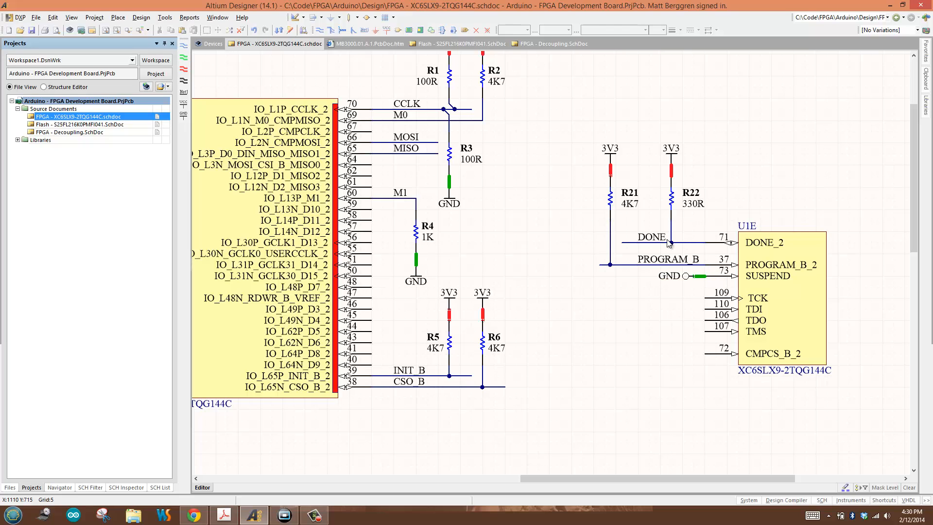
mouse_move(669, 242)
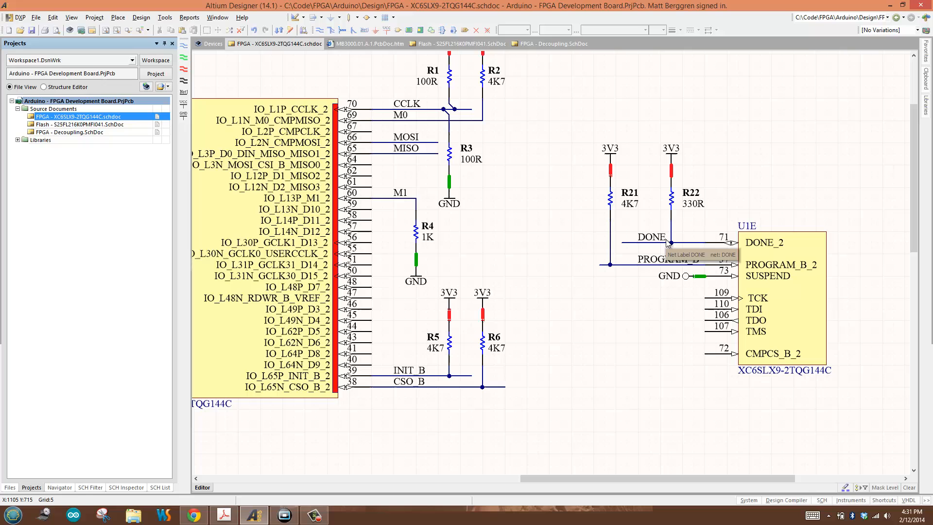
mouse_move(654, 247)
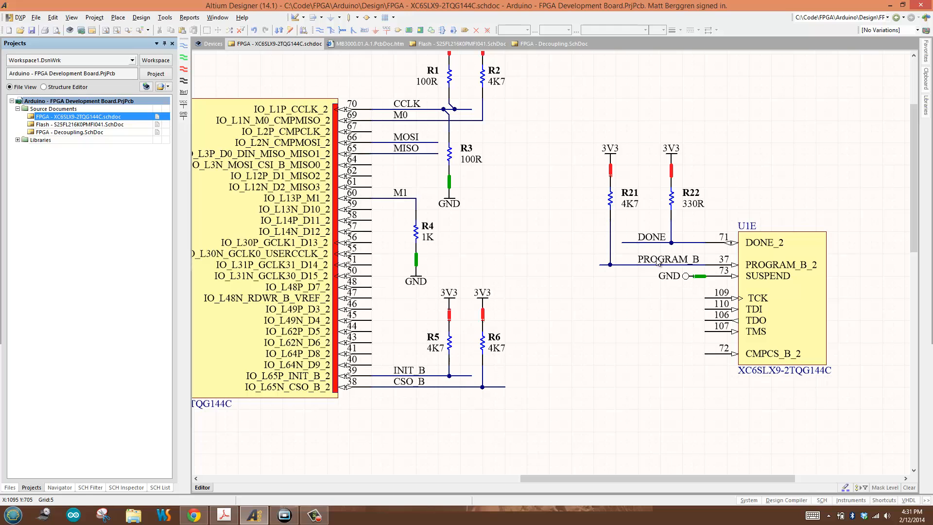
mouse_move(681, 240)
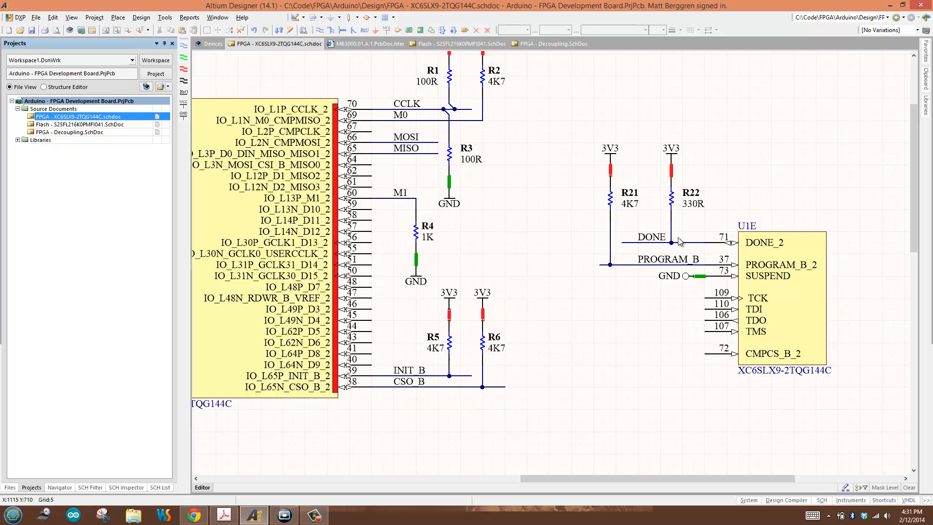
mouse_move(659, 248)
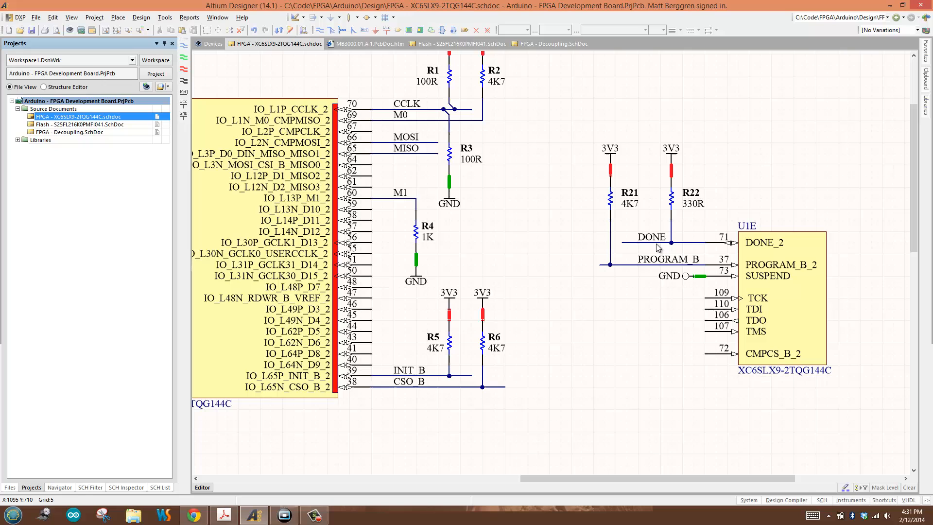
mouse_move(656, 245)
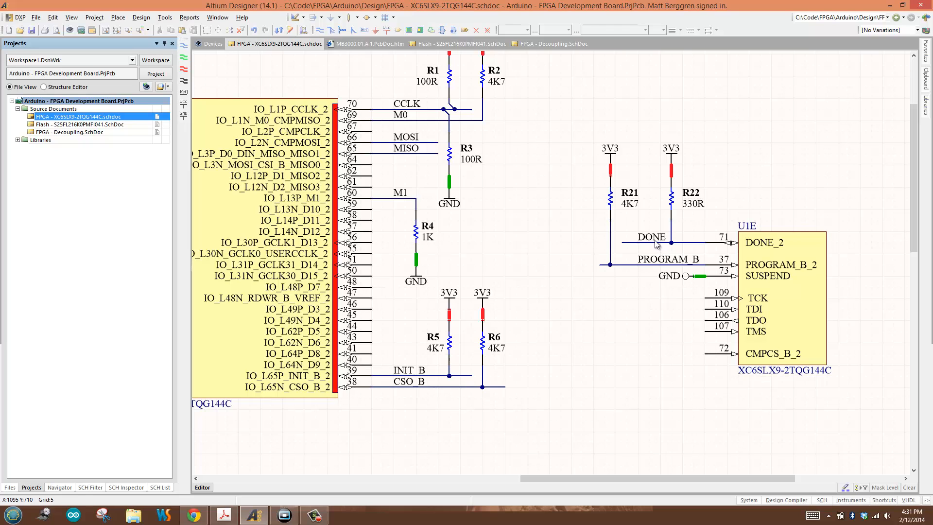
mouse_move(659, 248)
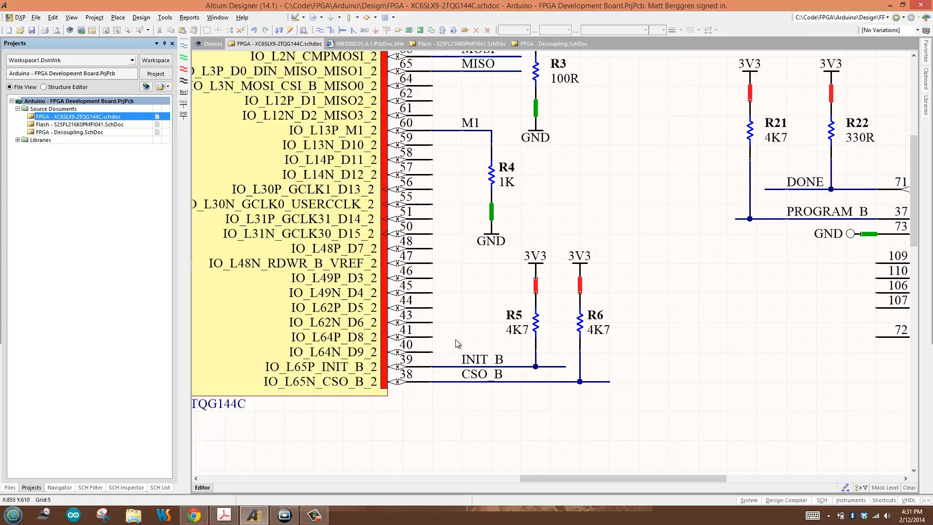
mouse_move(487, 377)
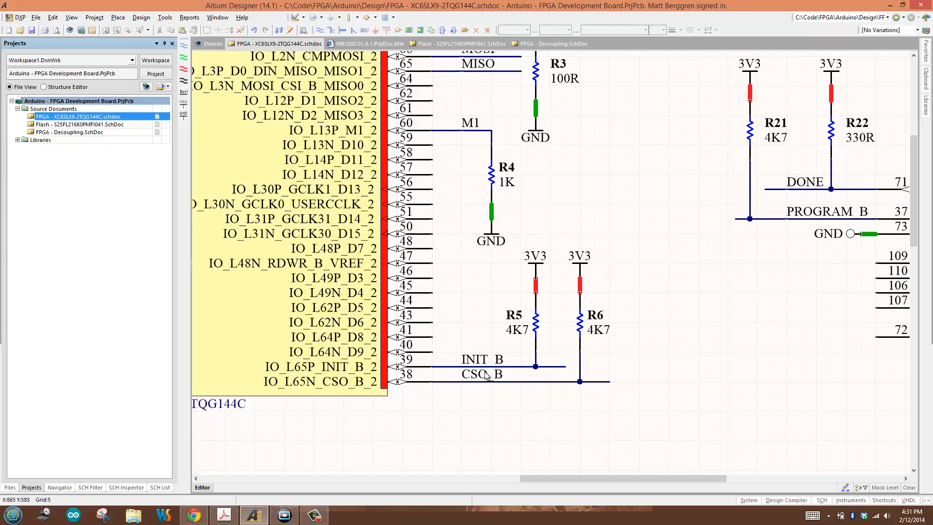
mouse_move(497, 376)
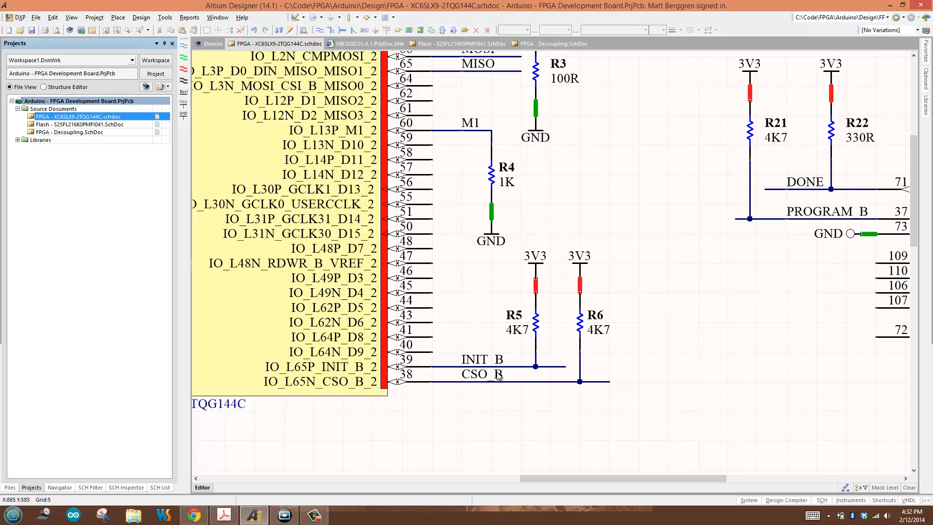
mouse_move(496, 375)
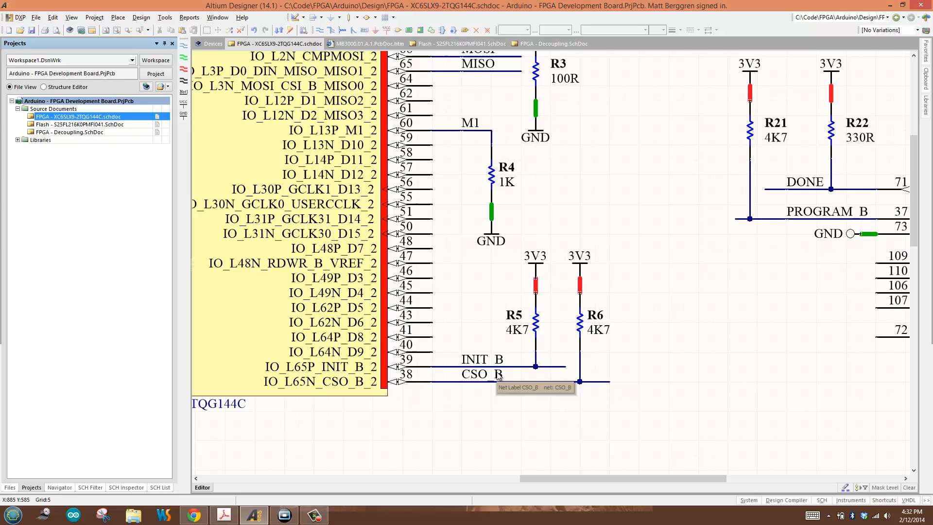
mouse_move(243, 473)
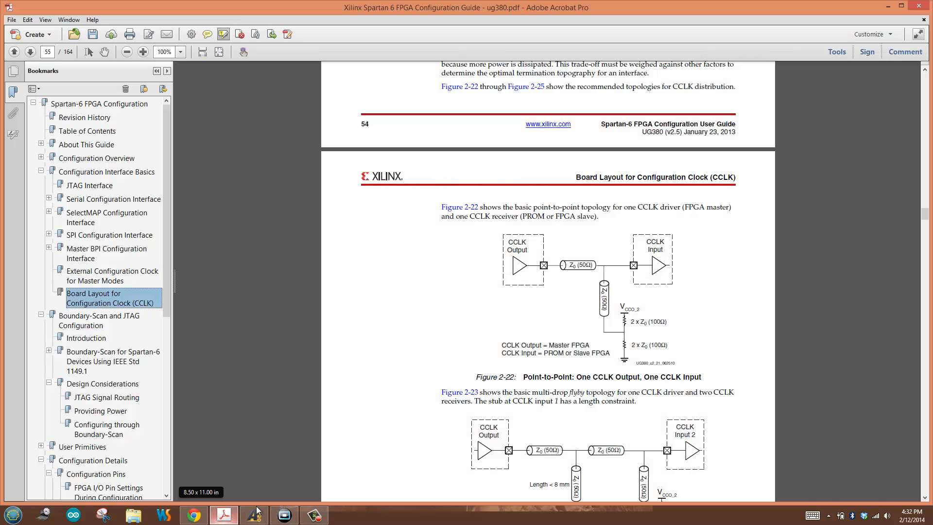
Jump to page 25's Table 2-2, Spartan-6 Serial Configuration Interface Pins
click(107, 172)
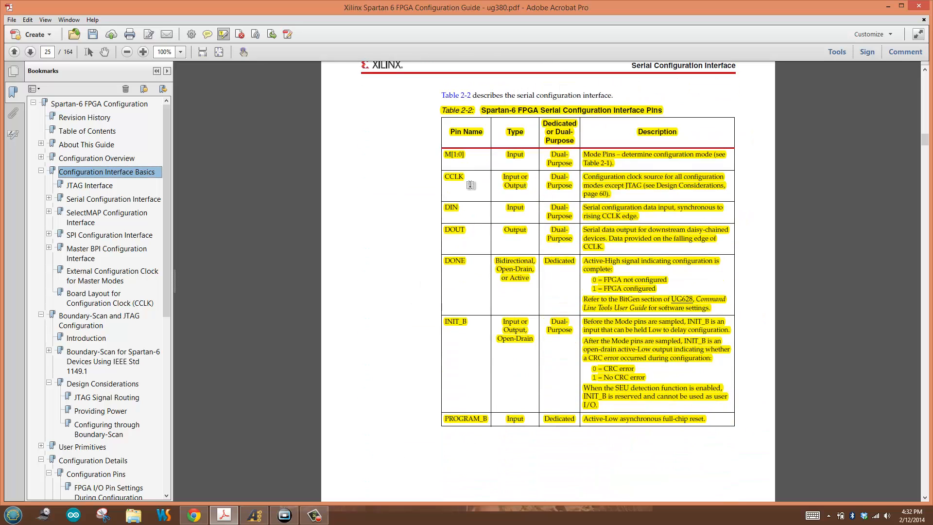
mouse_move(588, 406)
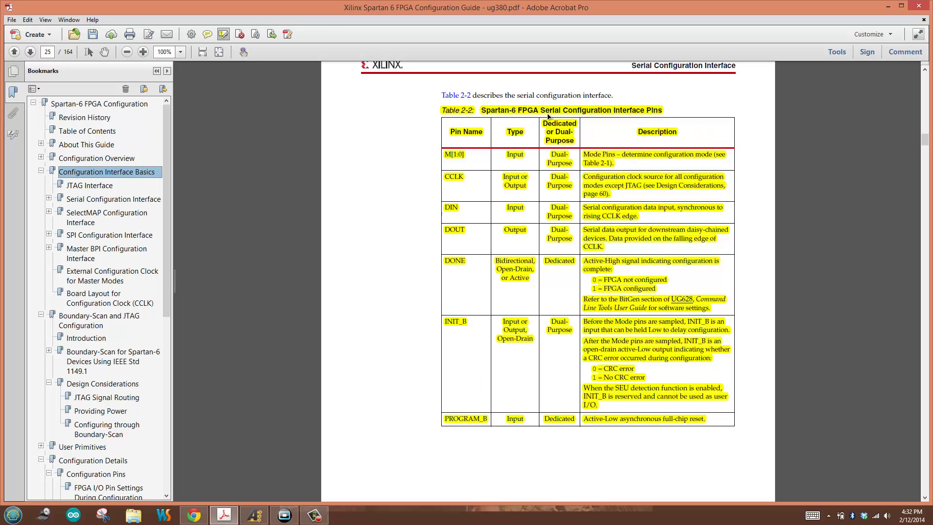
mouse_move(684, 284)
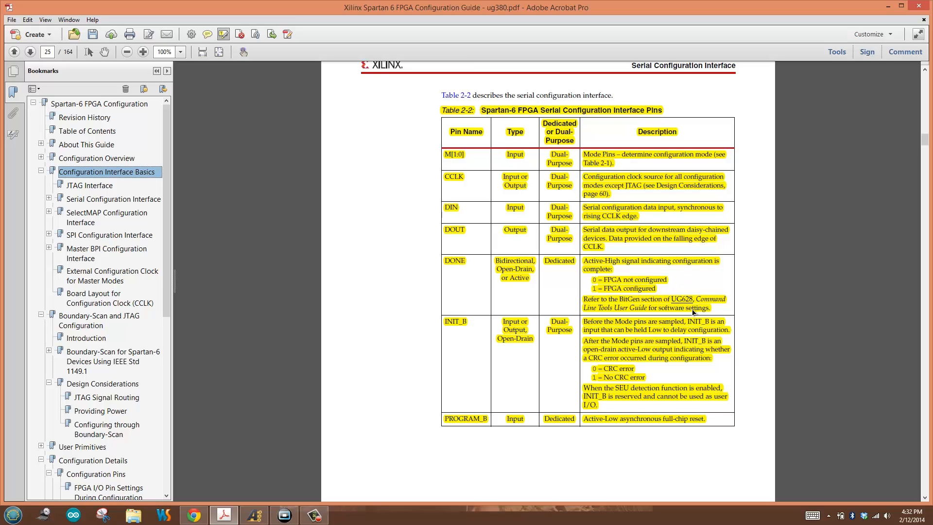
mouse_move(693, 308)
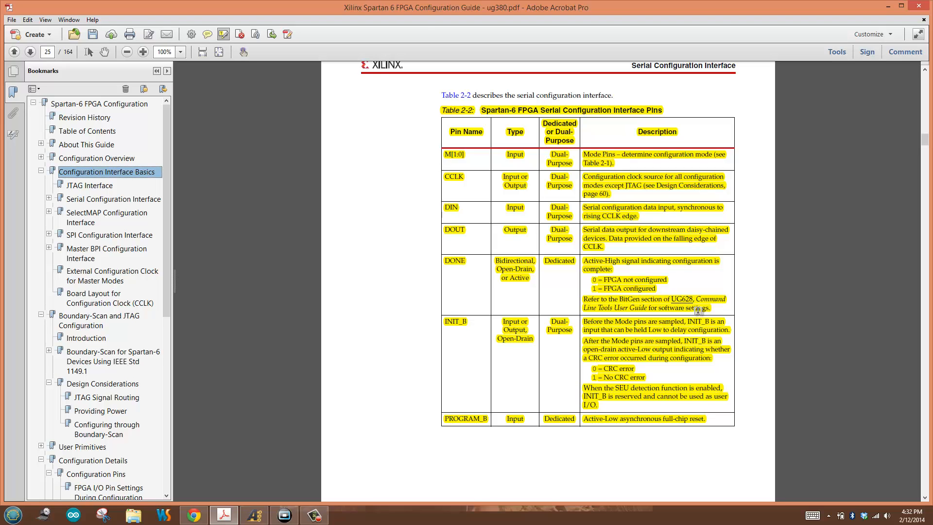
mouse_move(687, 305)
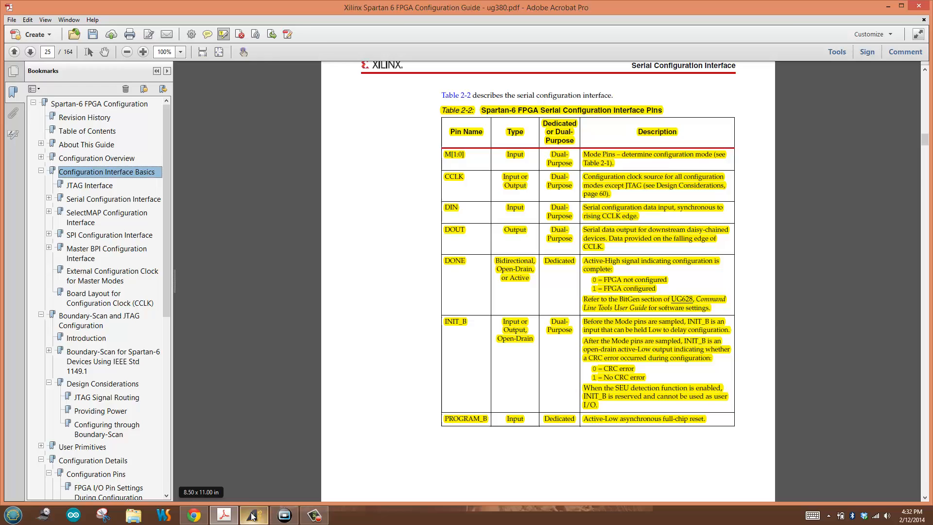
Bring the bank 2 FPGA schematic with DONE and PROGRAM_B pull-ups R21, R22 back to front
click(254, 514)
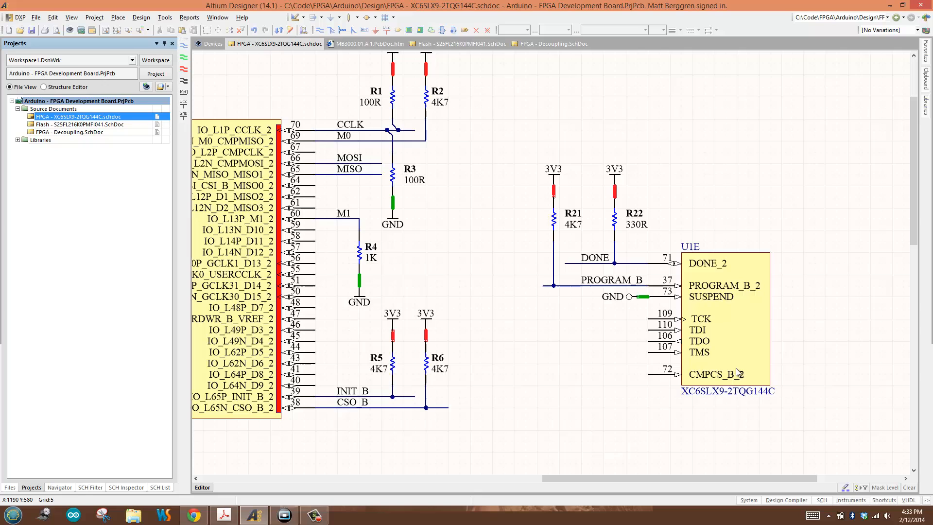
mouse_move(577, 417)
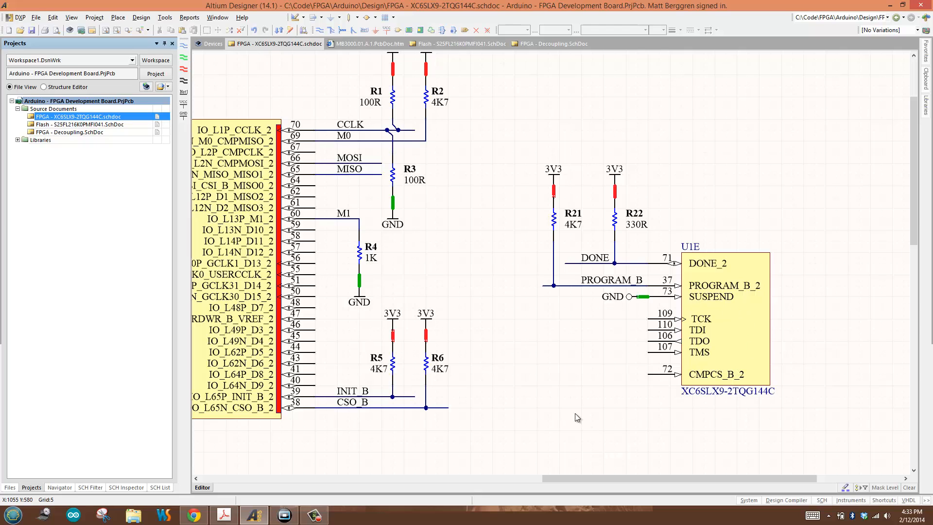
mouse_move(717, 392)
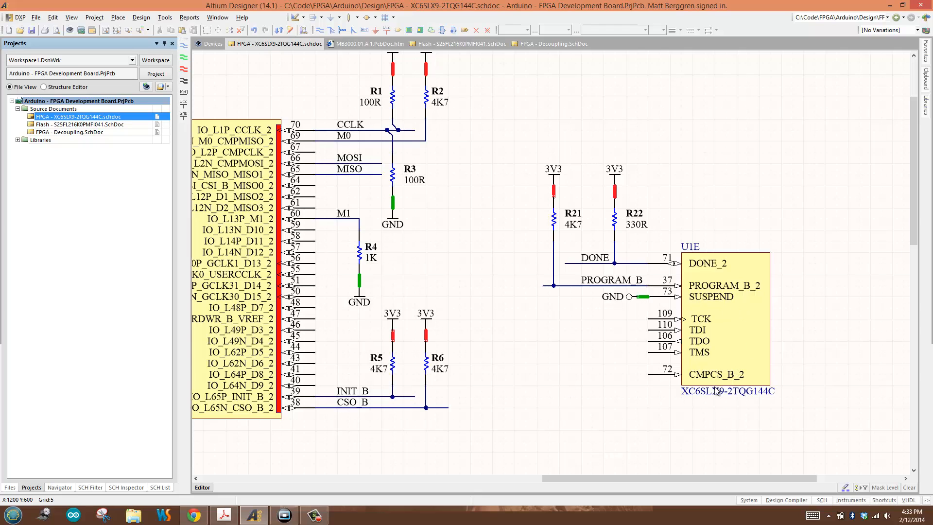